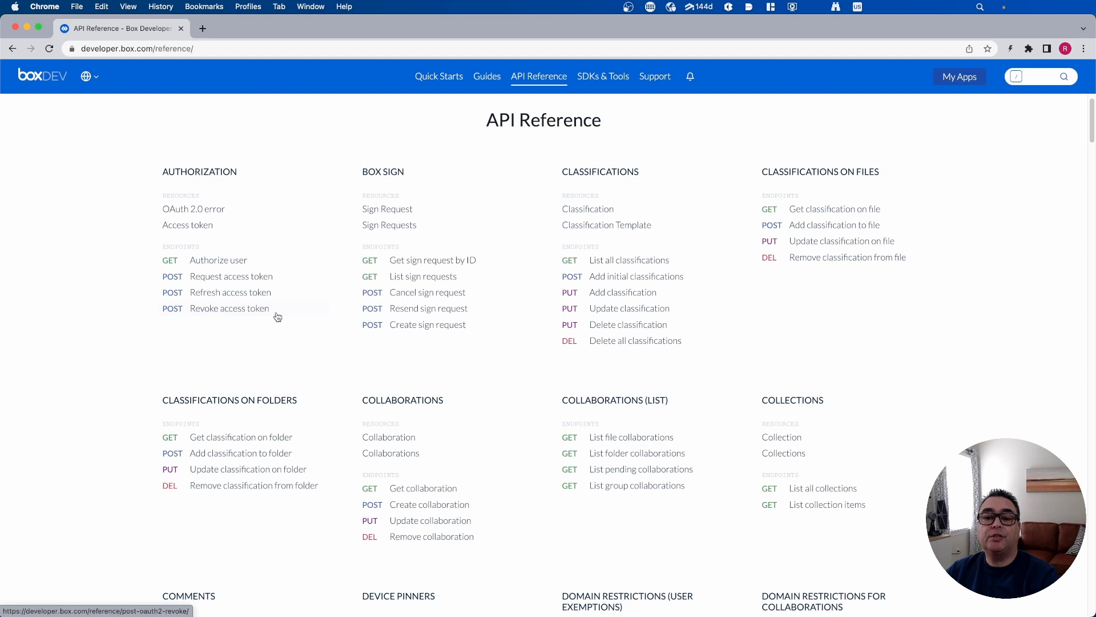
Browse down the API Reference page and move to the Quick Starts guides listing
scroll(down, 3)
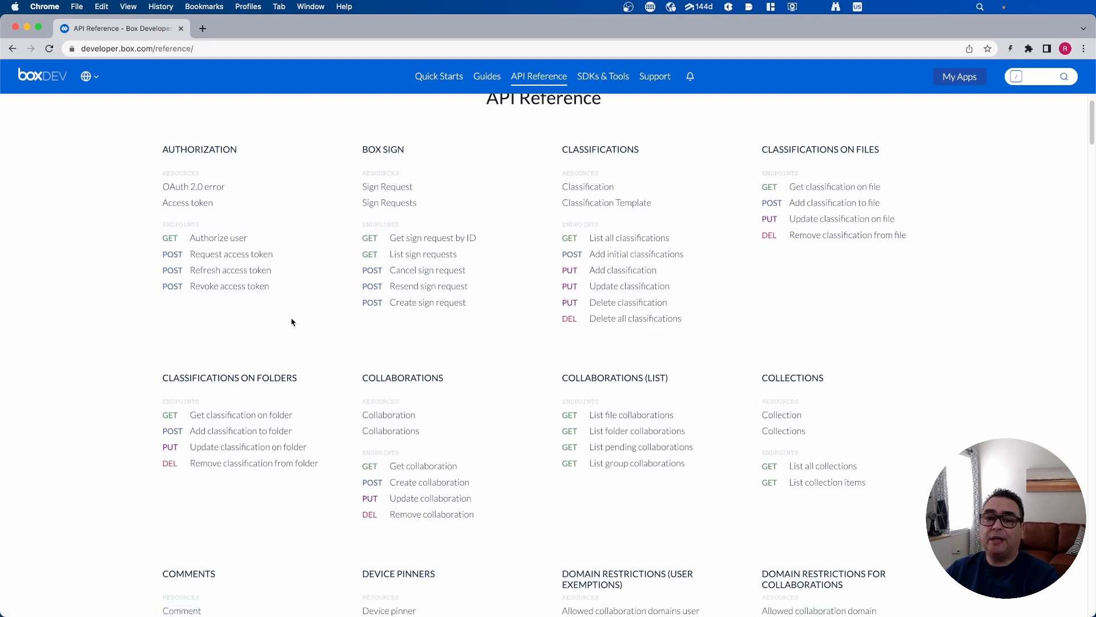
scroll(down, 3)
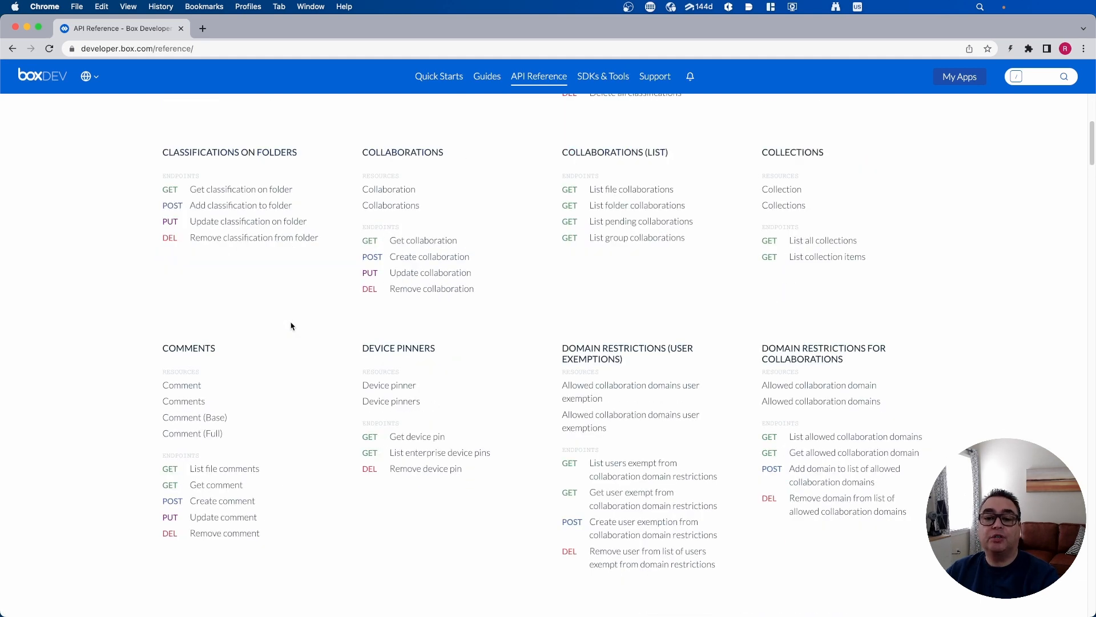
scroll(down, 3)
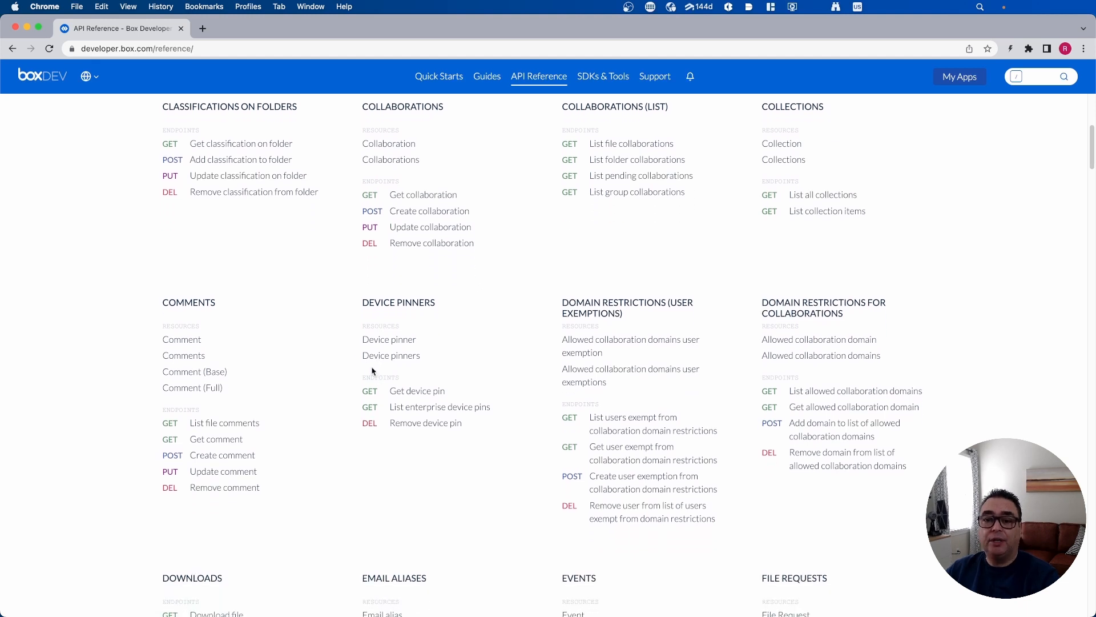
scroll(down, 3)
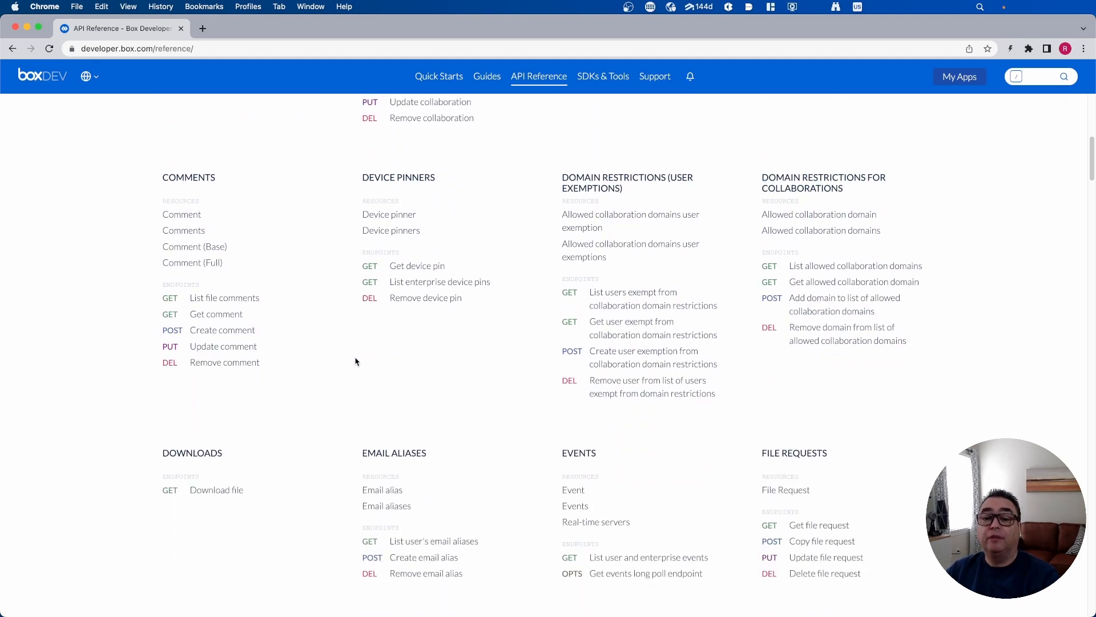
scroll(down, 3)
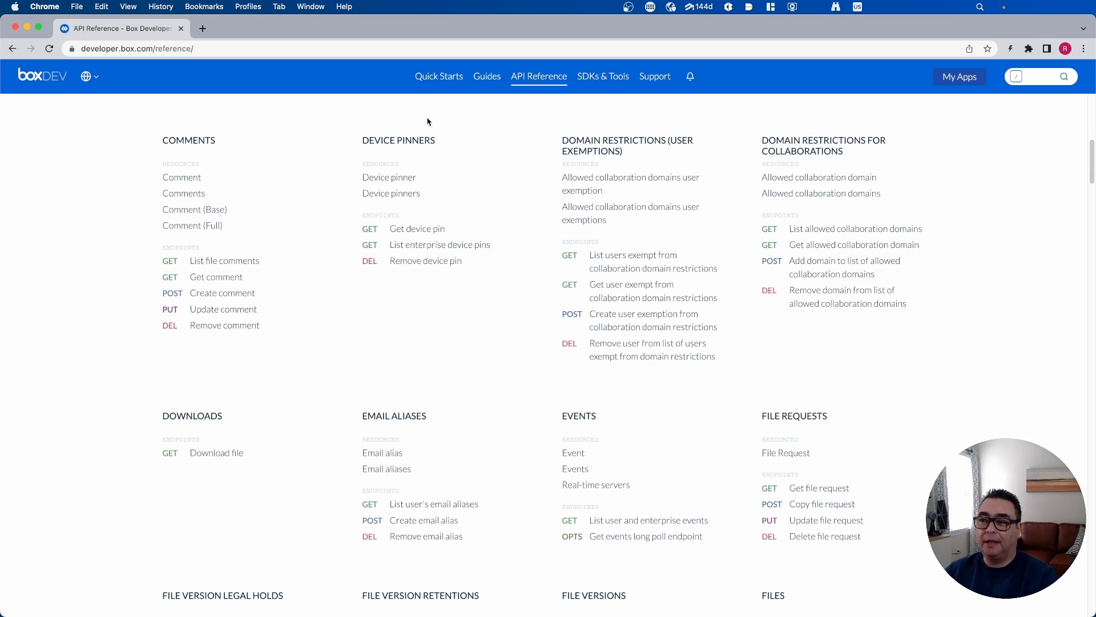
click(438, 76)
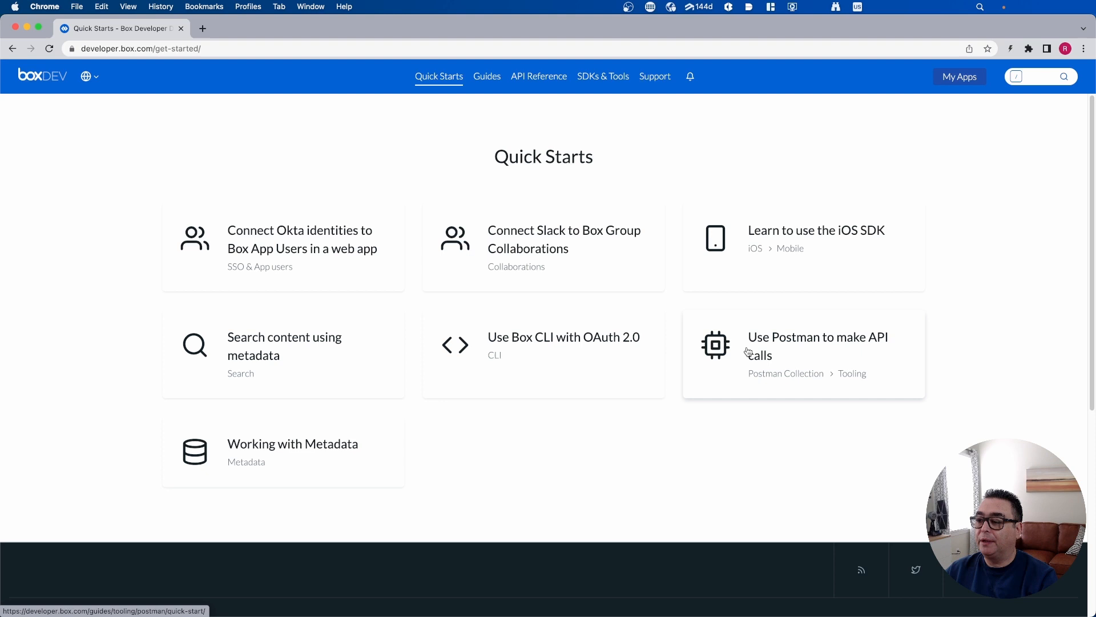
Enter the 'Use Postman to make API calls' guide, trigger Run in Postman and cancel the fork prompt
click(817, 345)
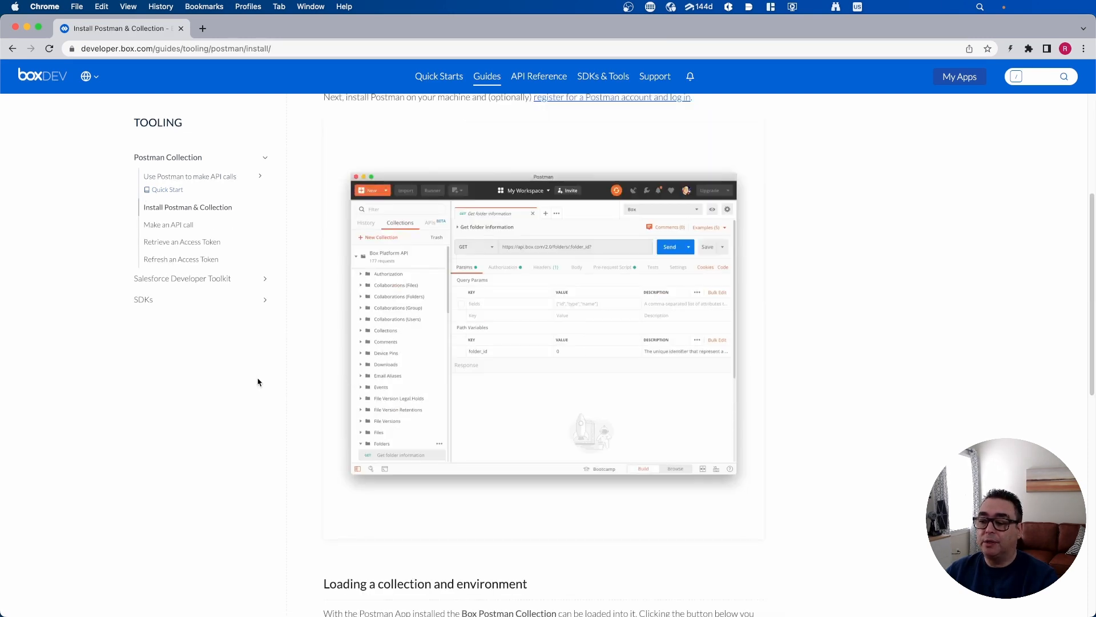
scroll(down, 3)
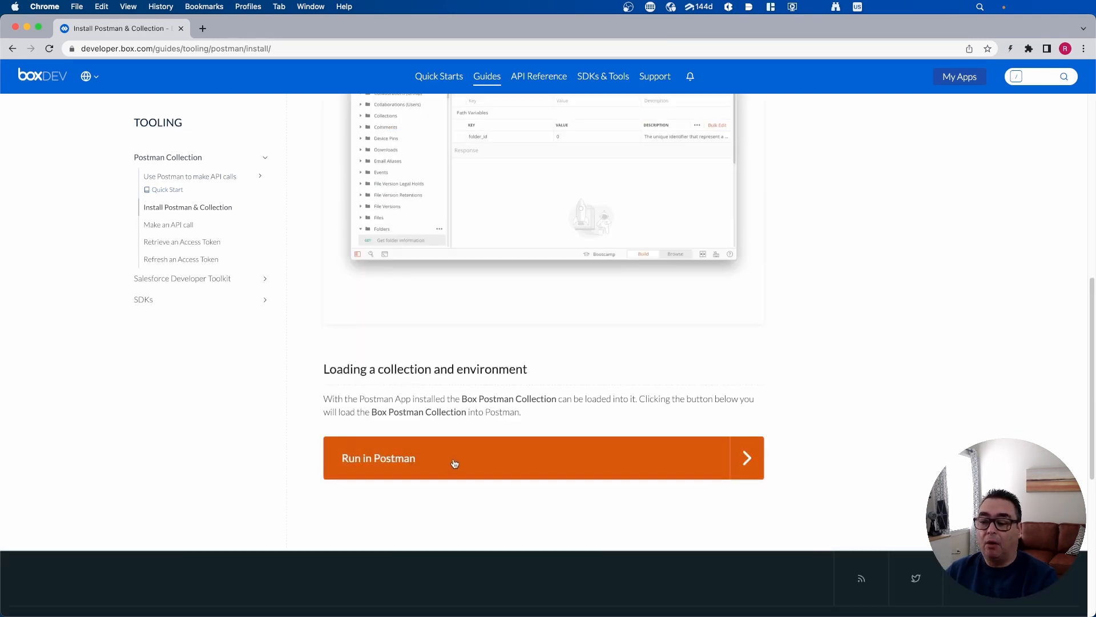
click(454, 463)
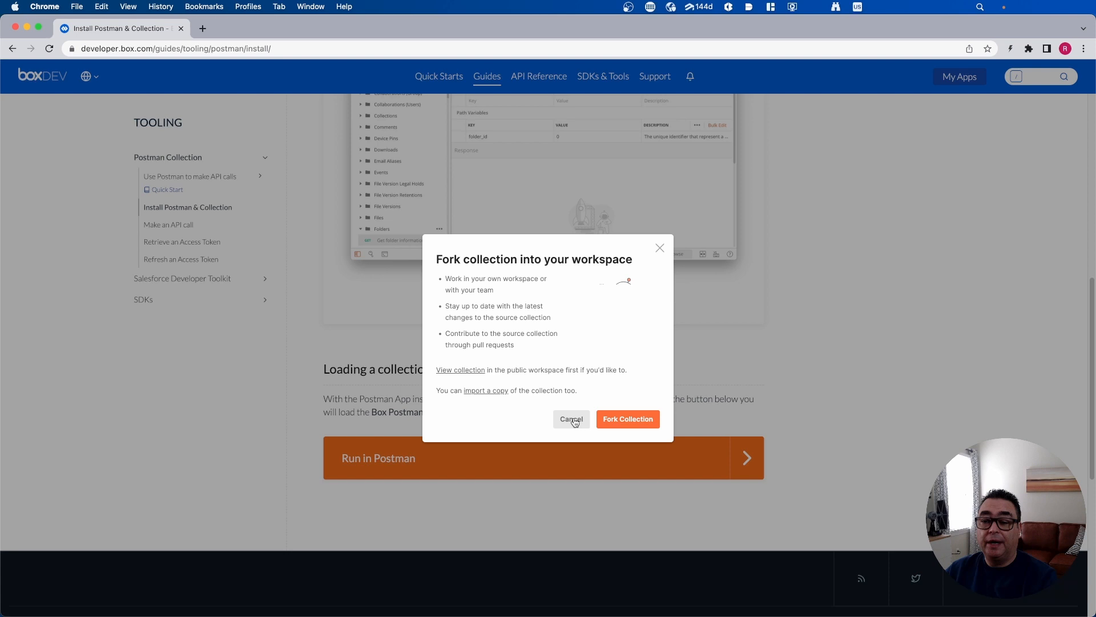
click(571, 419)
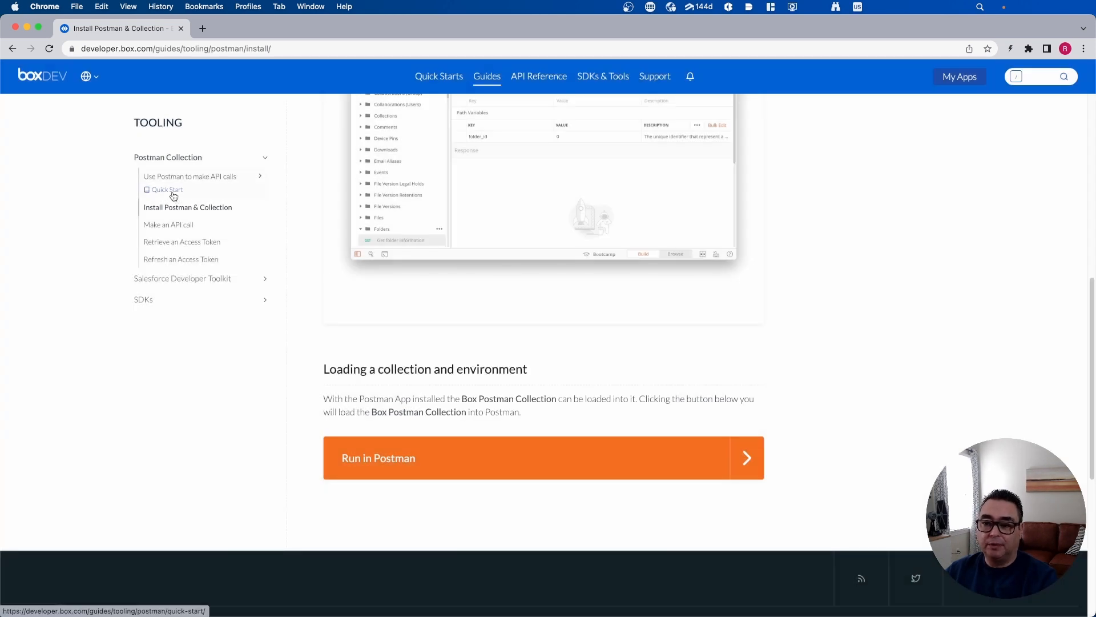
Go to the Quick Start overview and its '1. Install Postman' step with the OS downloads
click(168, 189)
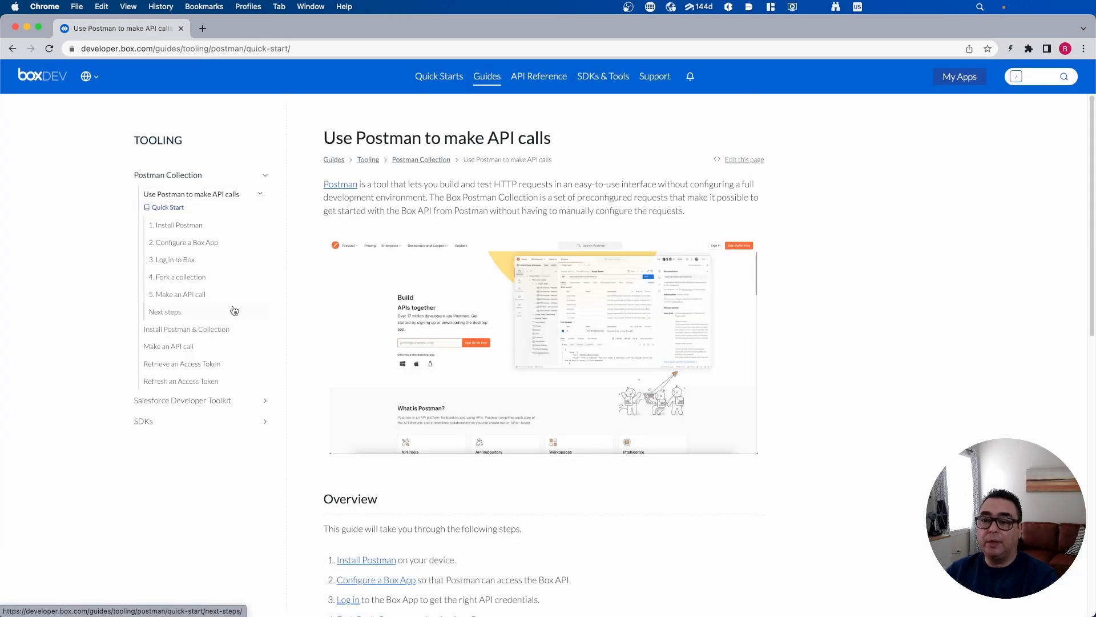
mouse_move(176, 224)
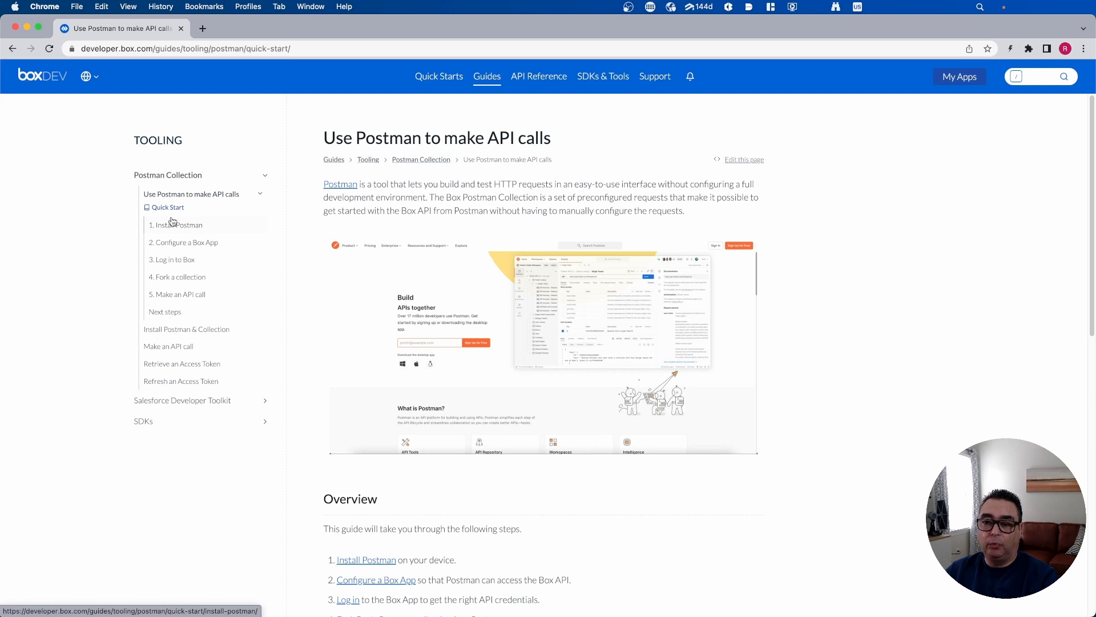
click(178, 224)
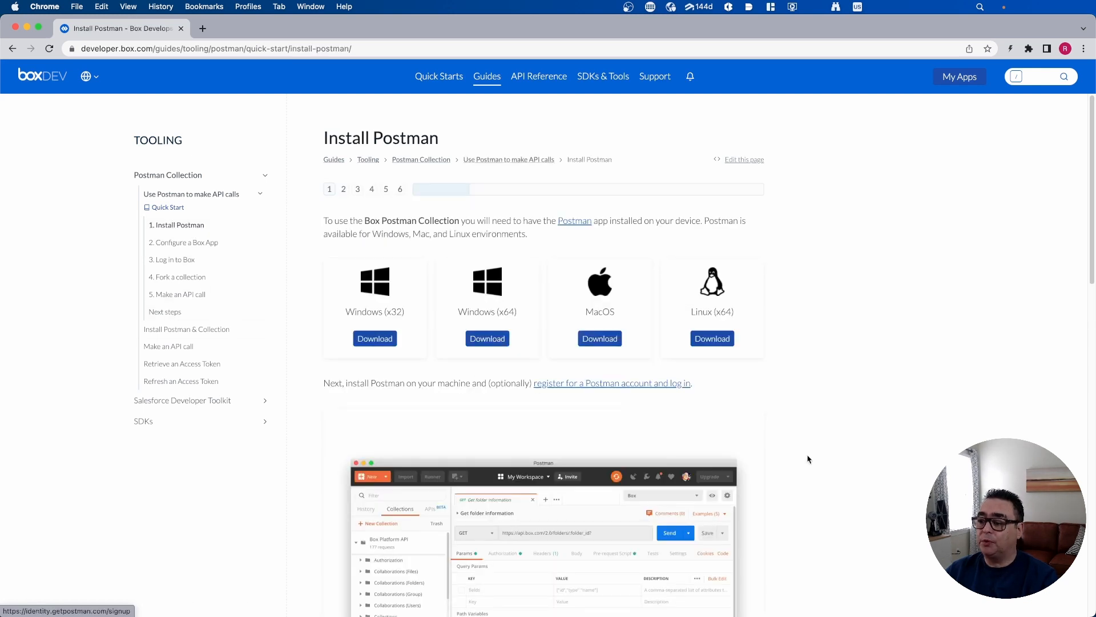
scroll(down, 3)
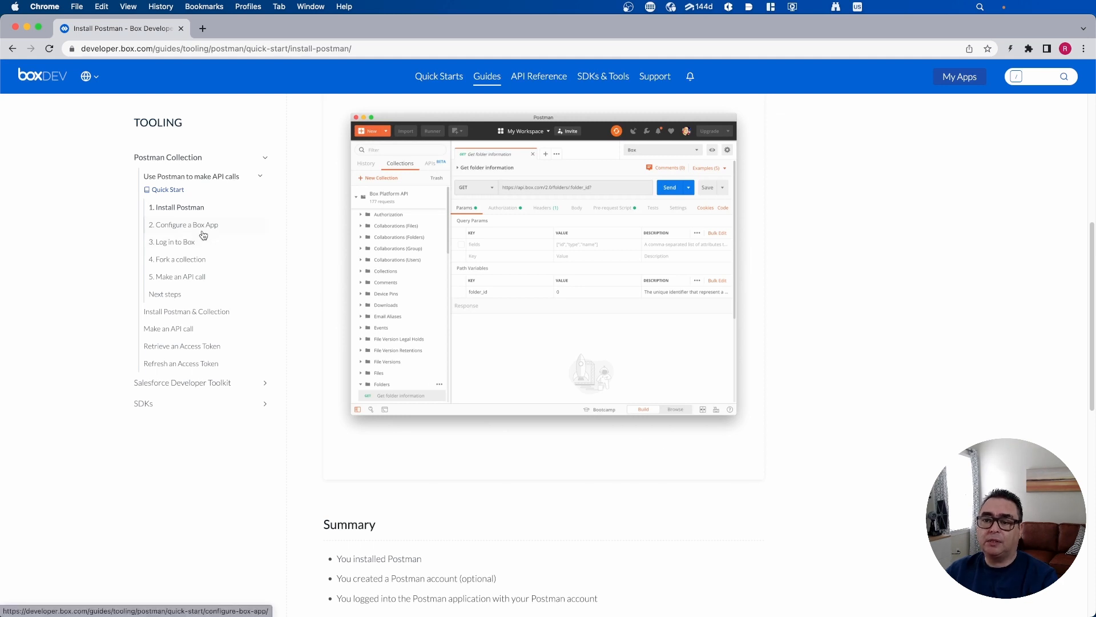
Move to the '2. Configure a Box App' step and reach the existing-app setup instructions
click(186, 225)
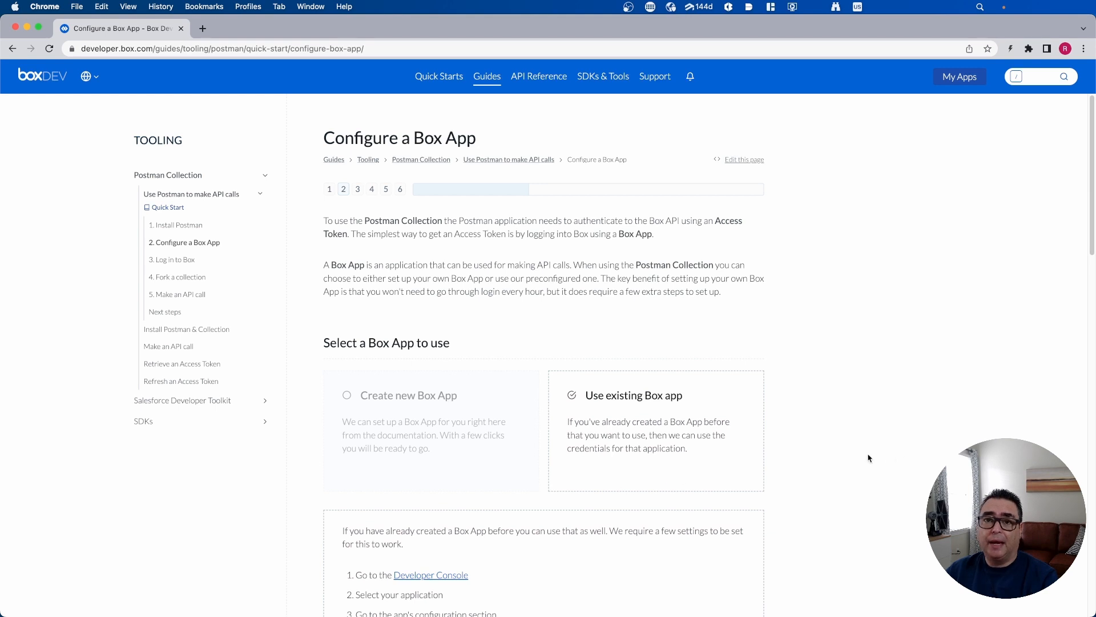
mouse_move(857, 456)
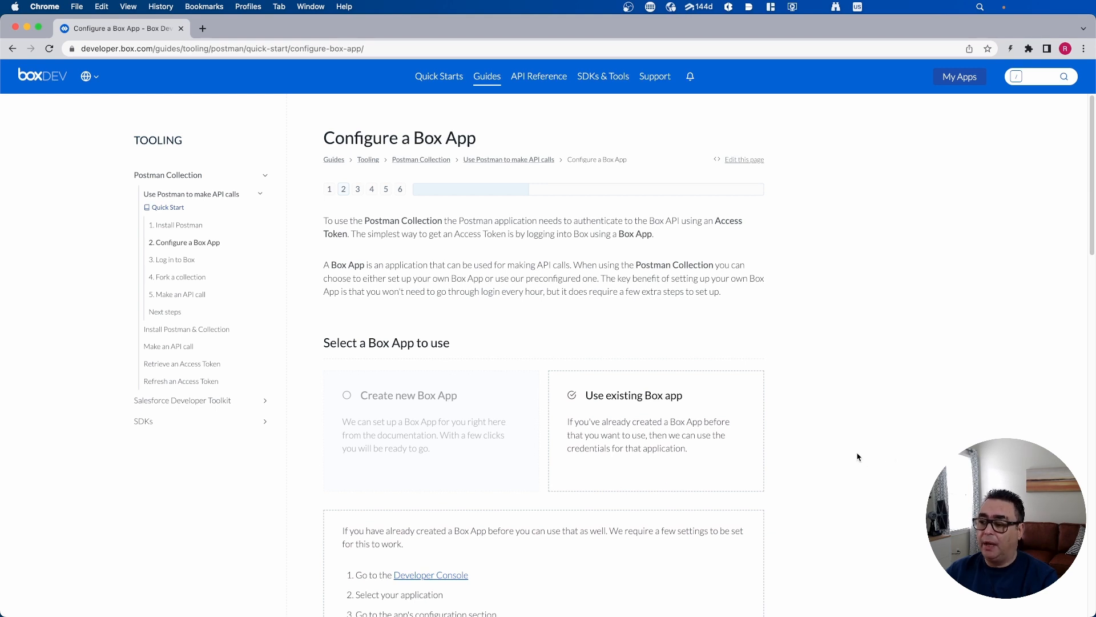
mouse_move(860, 455)
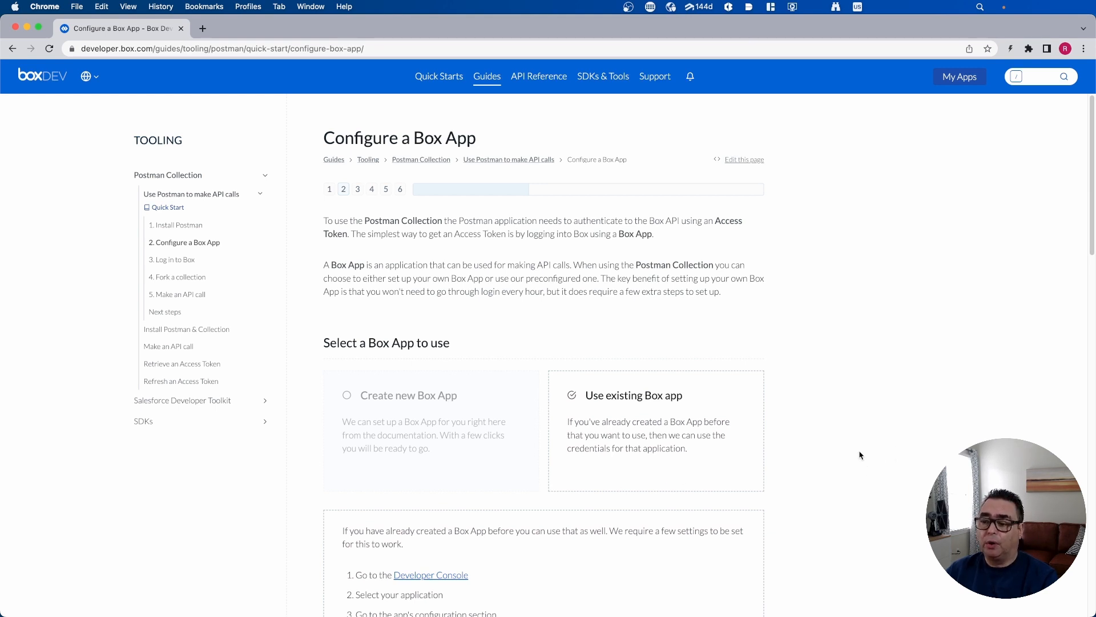
mouse_move(823, 469)
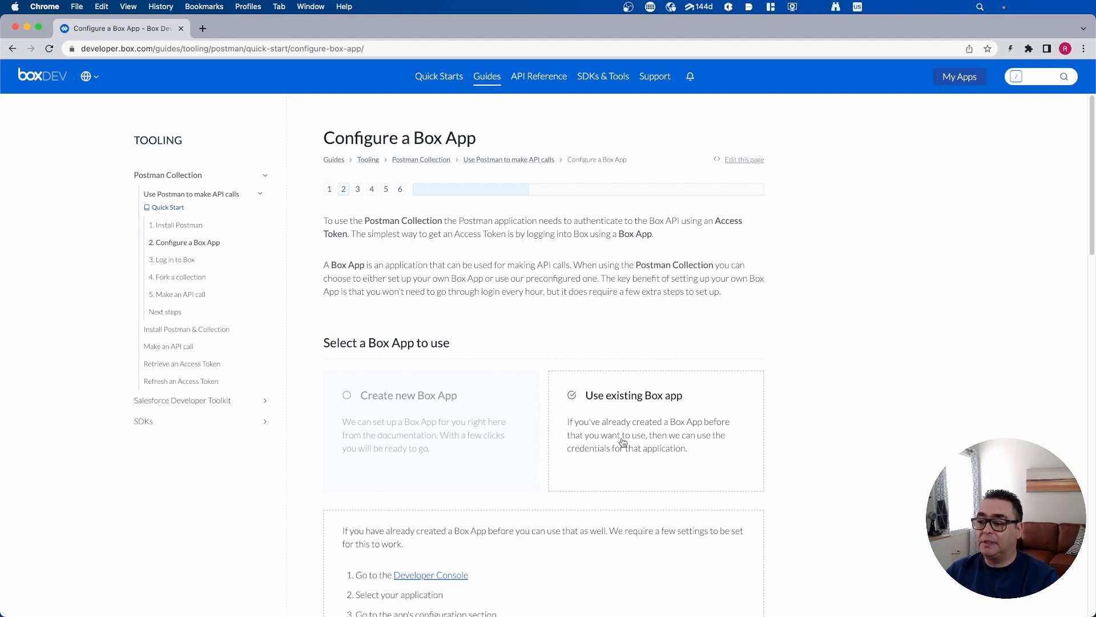
scroll(down, 3)
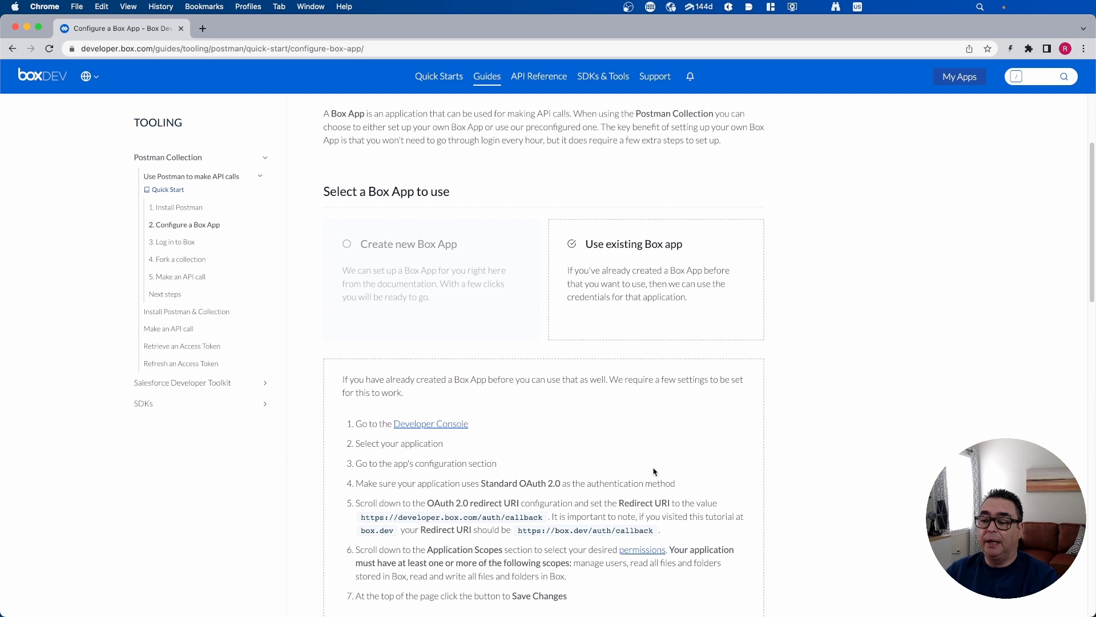
scroll(down, 3)
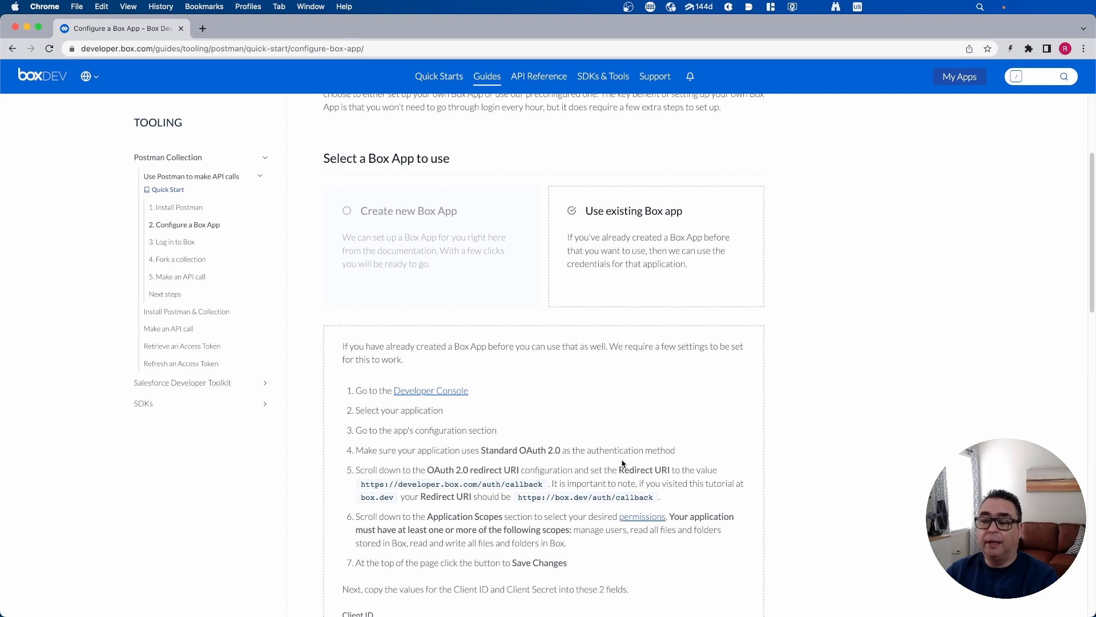
mouse_move(431, 390)
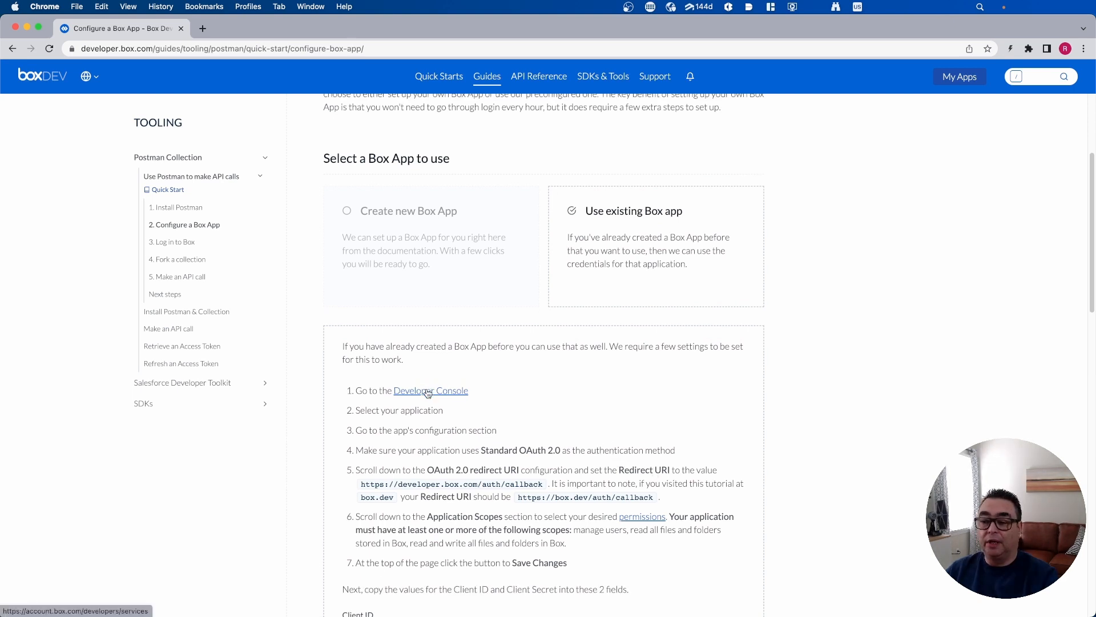
In the Developer Console, copy the RB oAuth App's Client ID from its OAuth 2.0 credentials
click(431, 390)
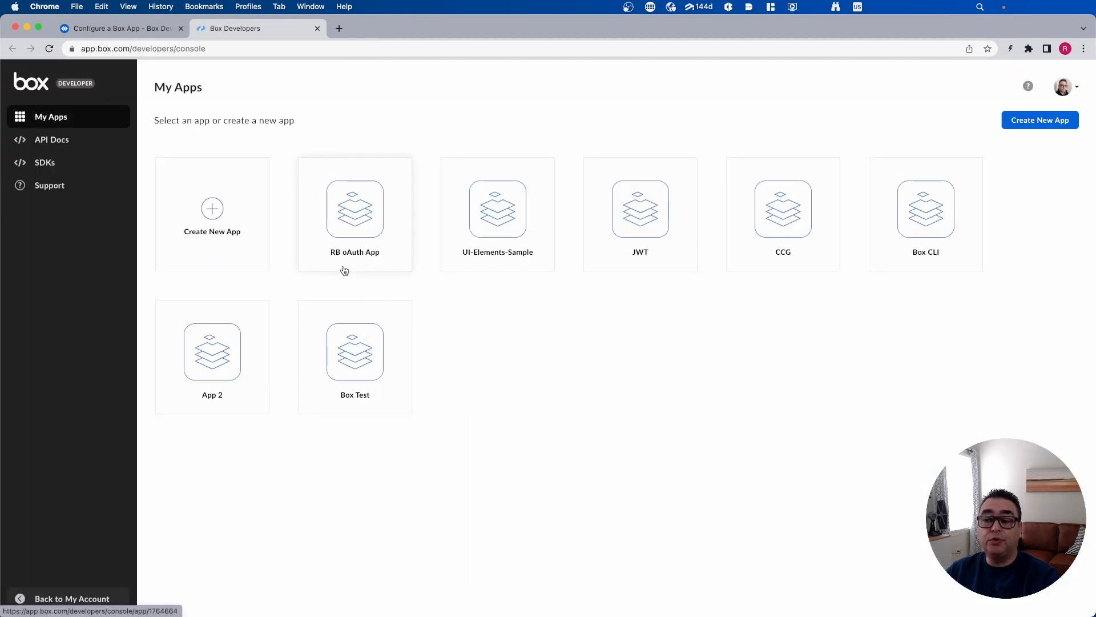
click(355, 213)
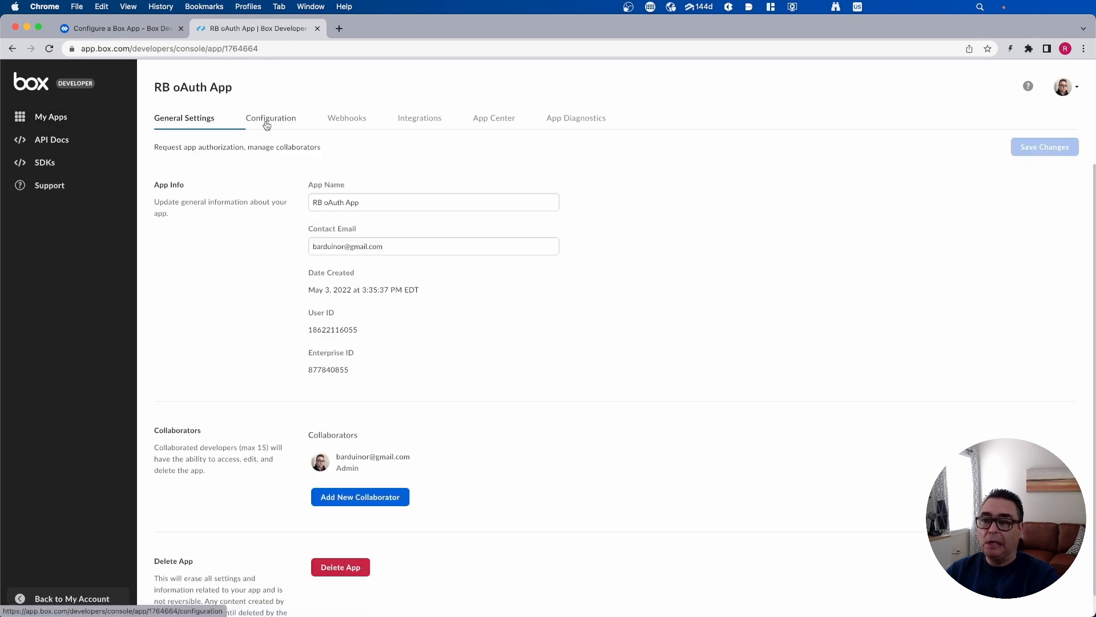
click(271, 118)
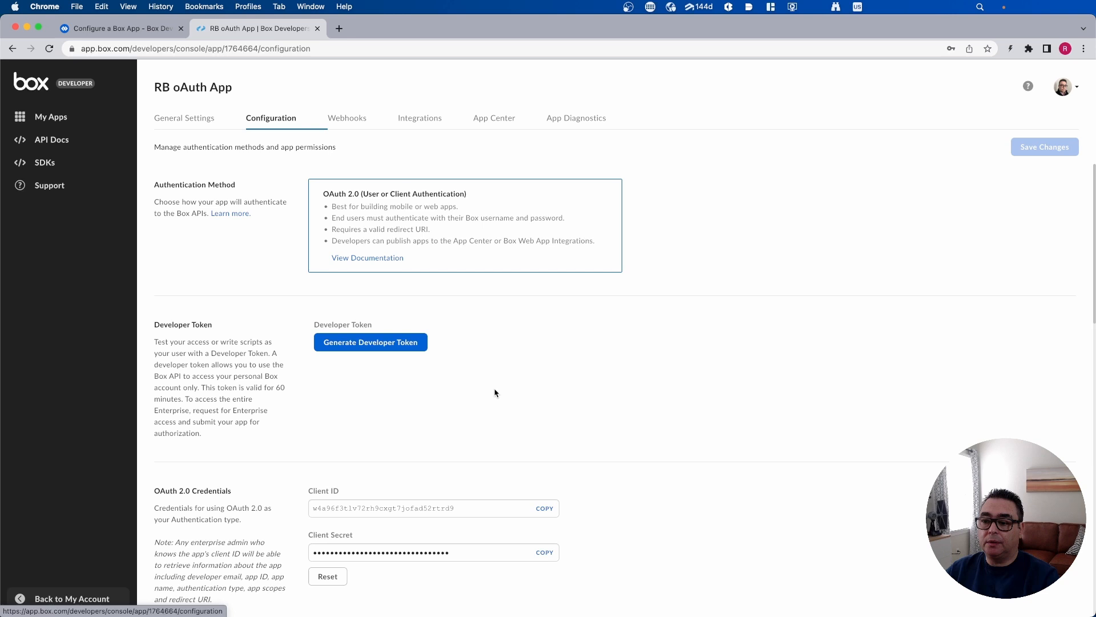
scroll(down, 3)
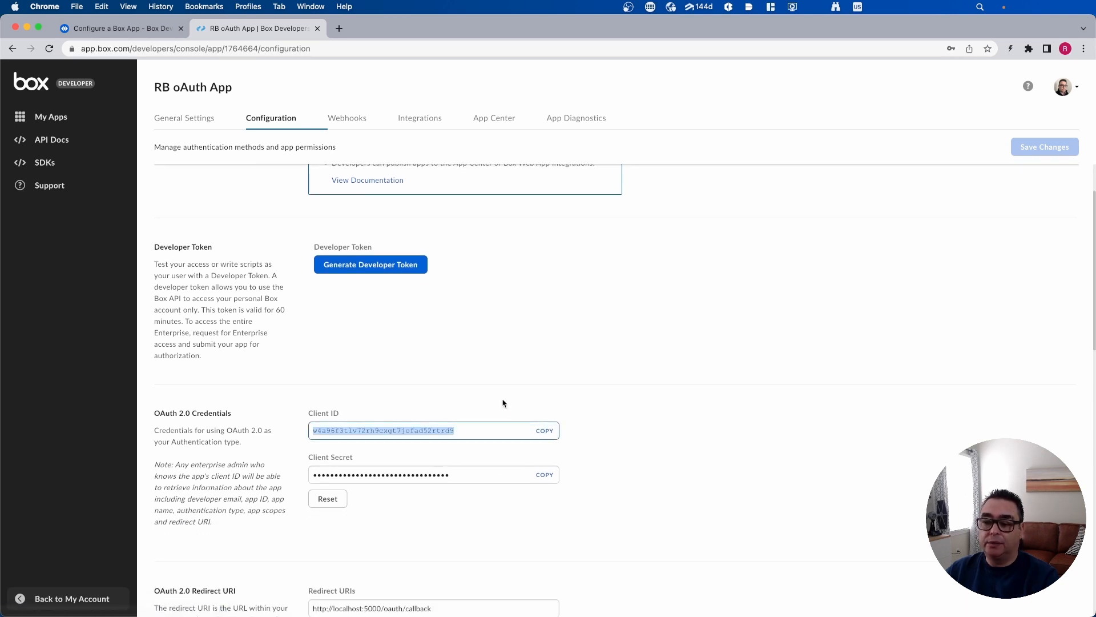
Back in the guide, fill the Client ID and Client Secret fields with the app's credentials
click(119, 28)
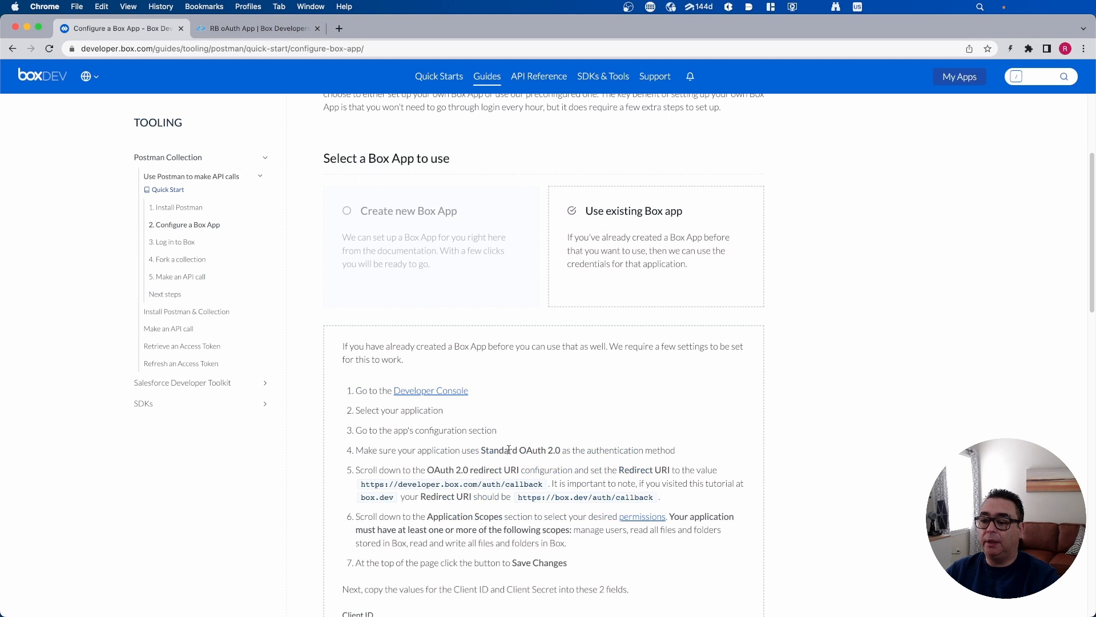
scroll(down, 3)
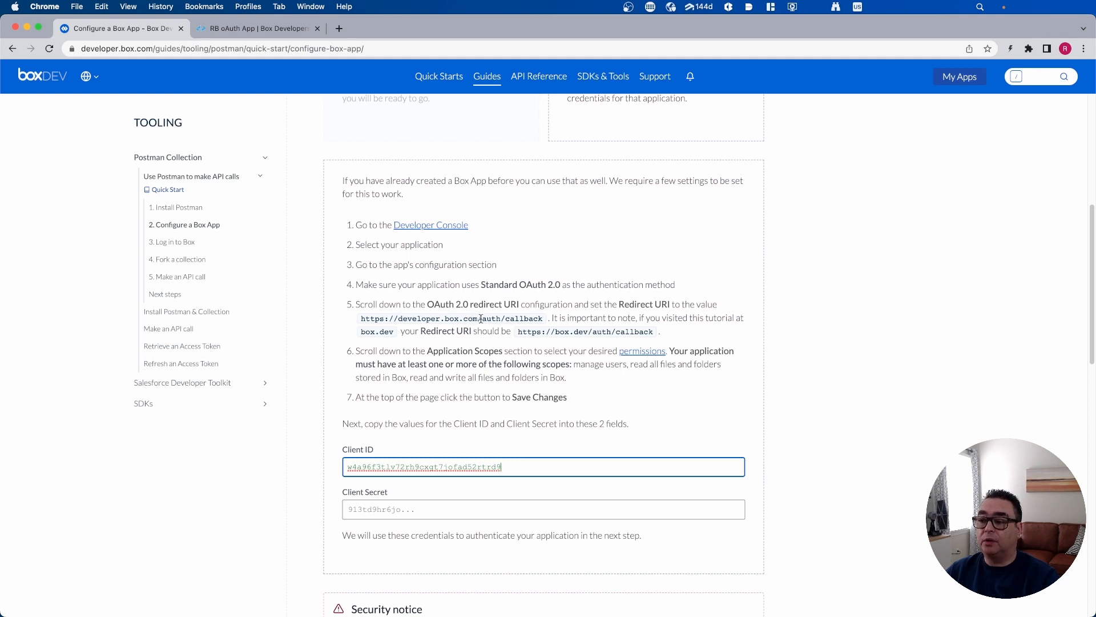
mouse_move(565, 348)
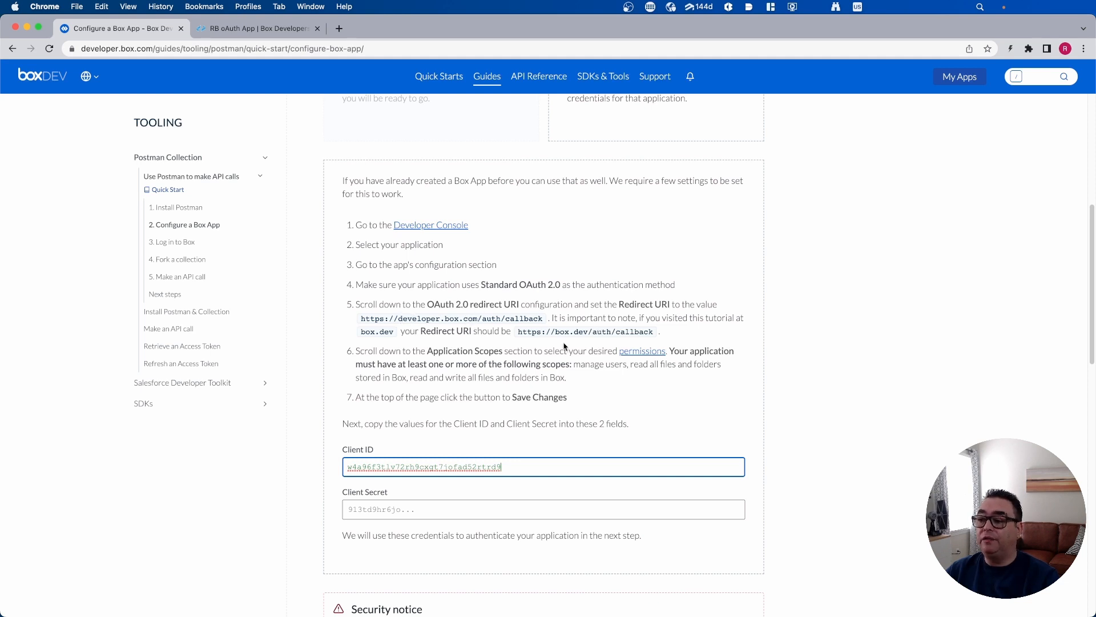
mouse_move(608, 332)
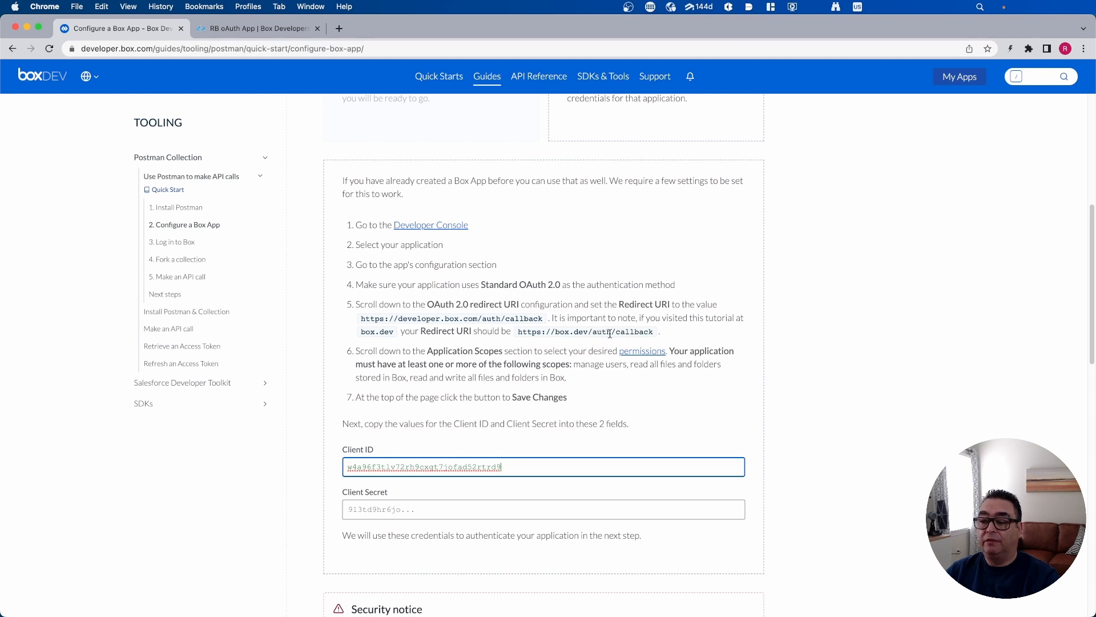
click(256, 28)
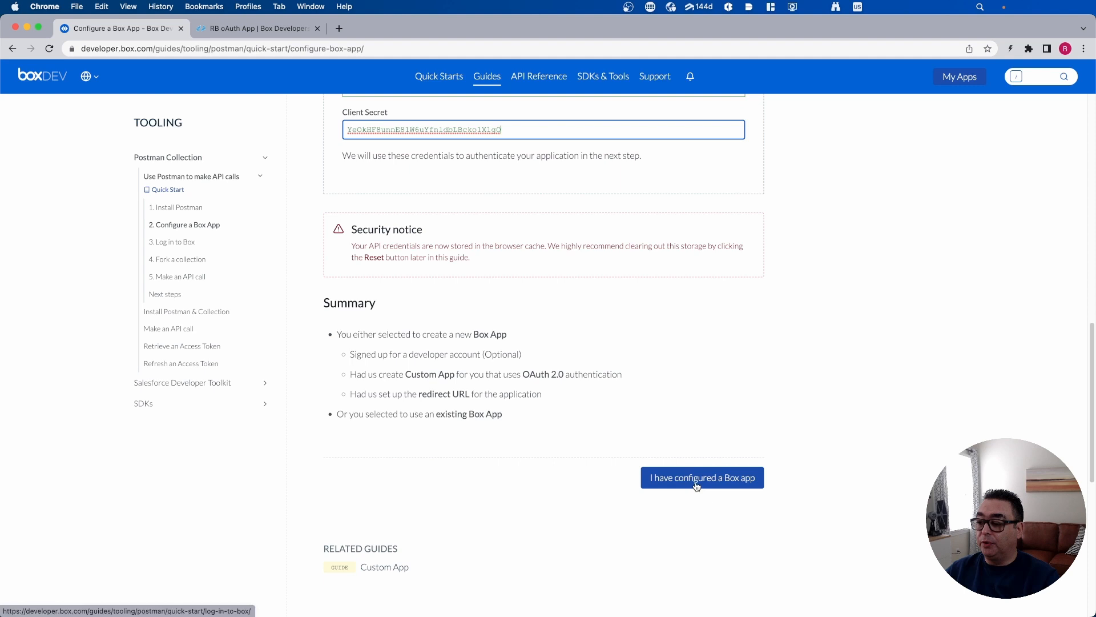
Confirm the app is configured, log in and grant access to Box, obtaining access and refresh tokens
click(701, 478)
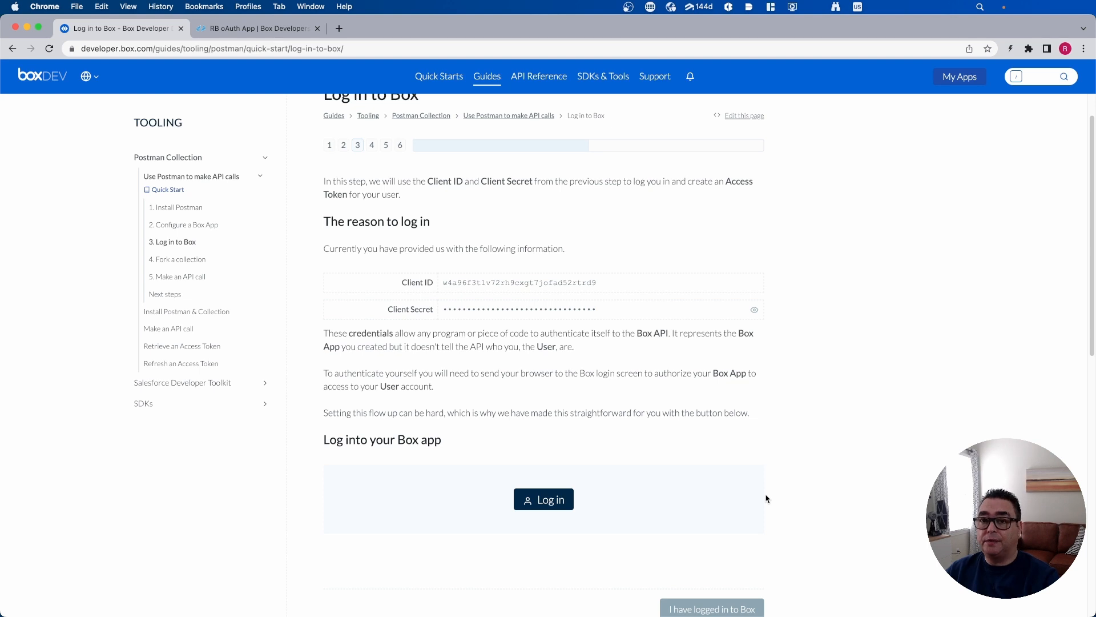
scroll(down, 3)
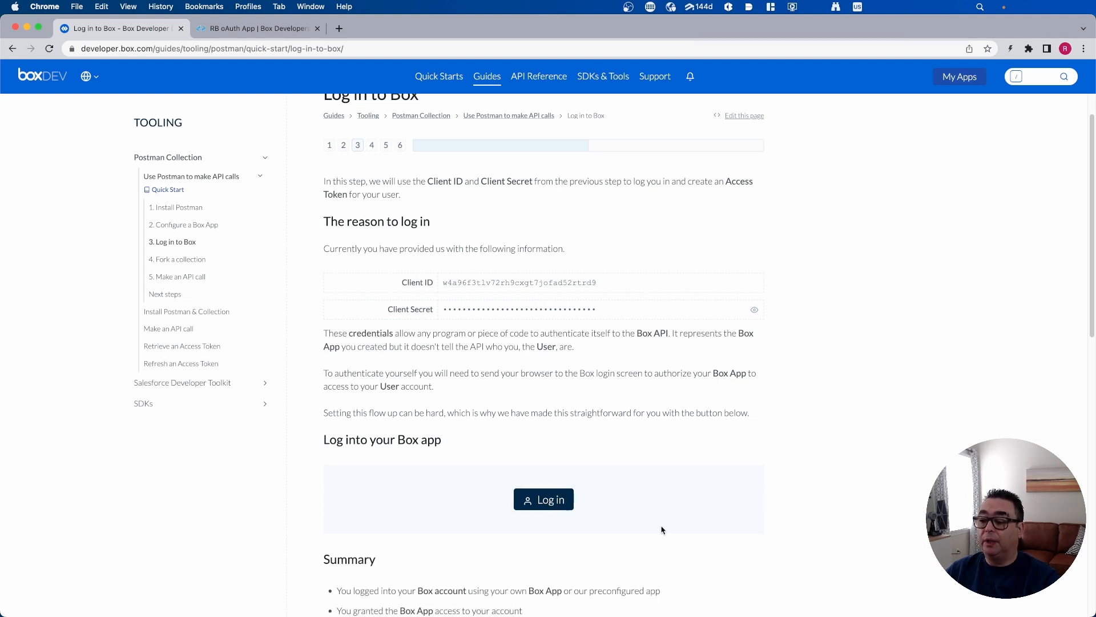
click(543, 499)
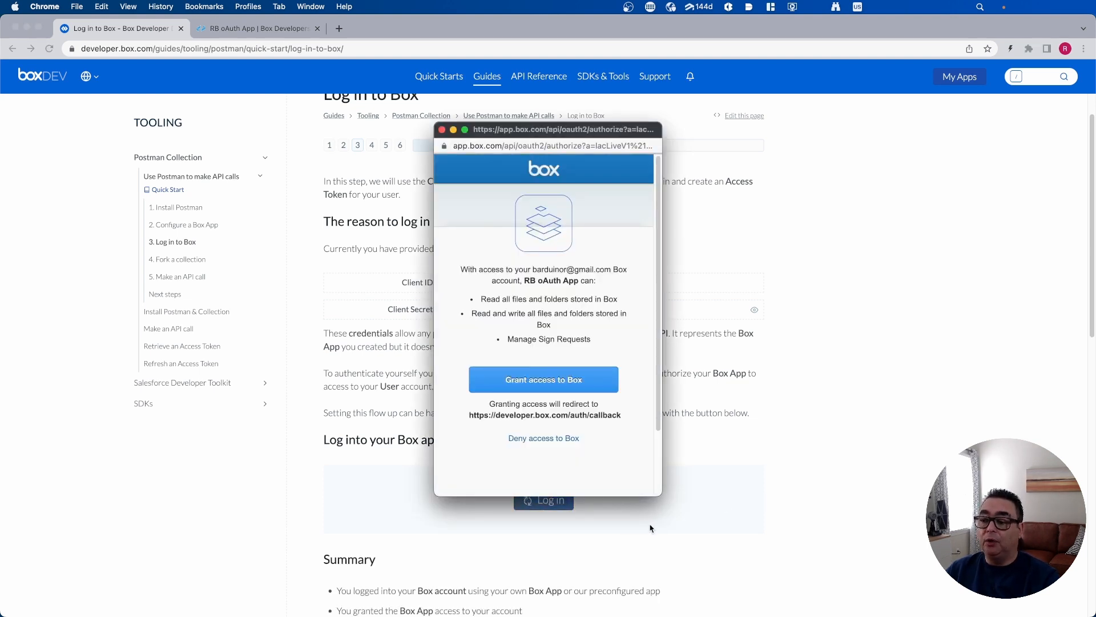
mouse_move(548, 304)
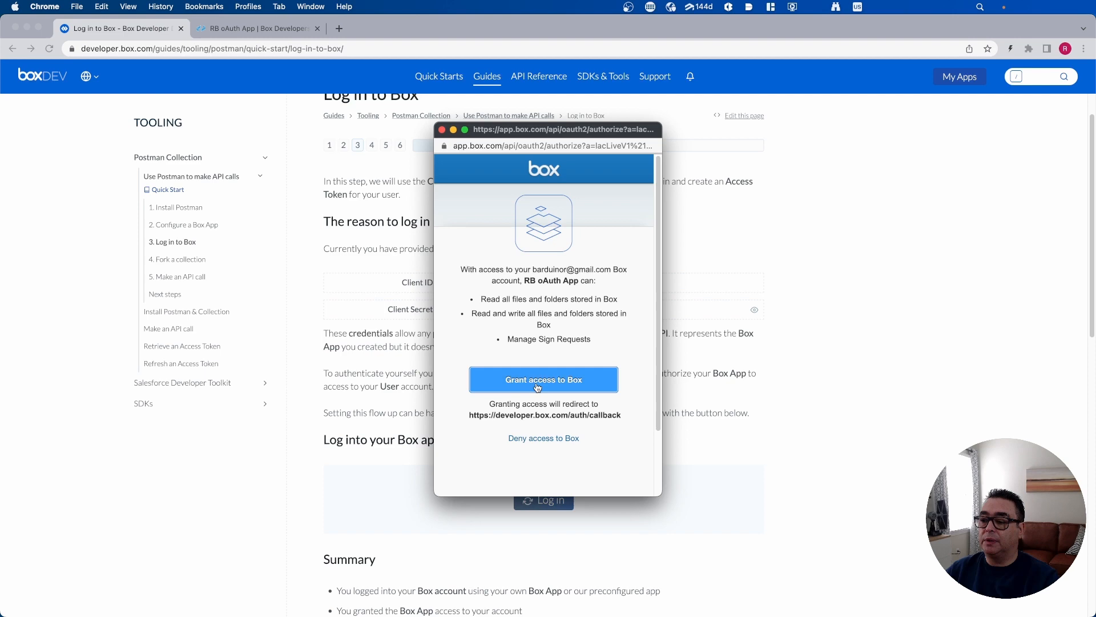
click(543, 379)
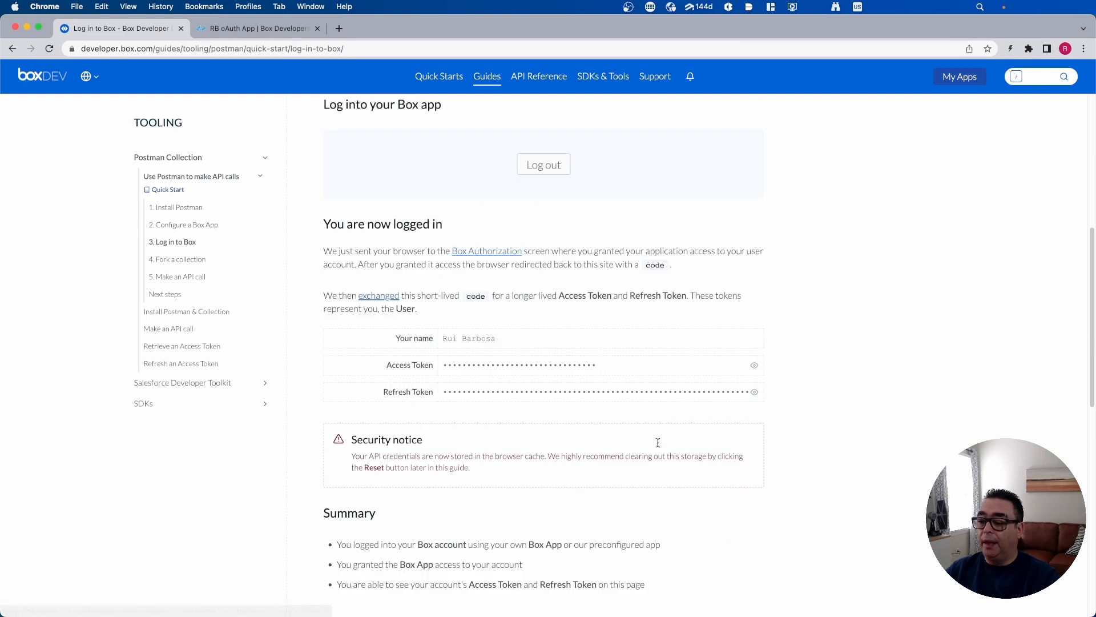
scroll(down, 3)
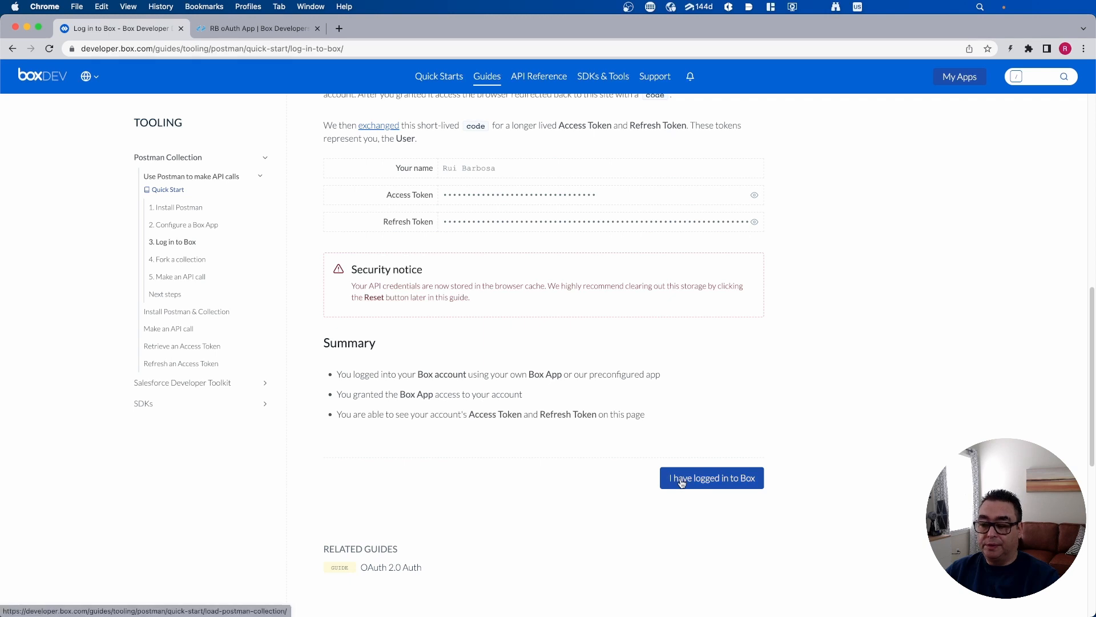
Confirm the Box login and launch the Fork Collection flow for the Box Postman collection
click(711, 478)
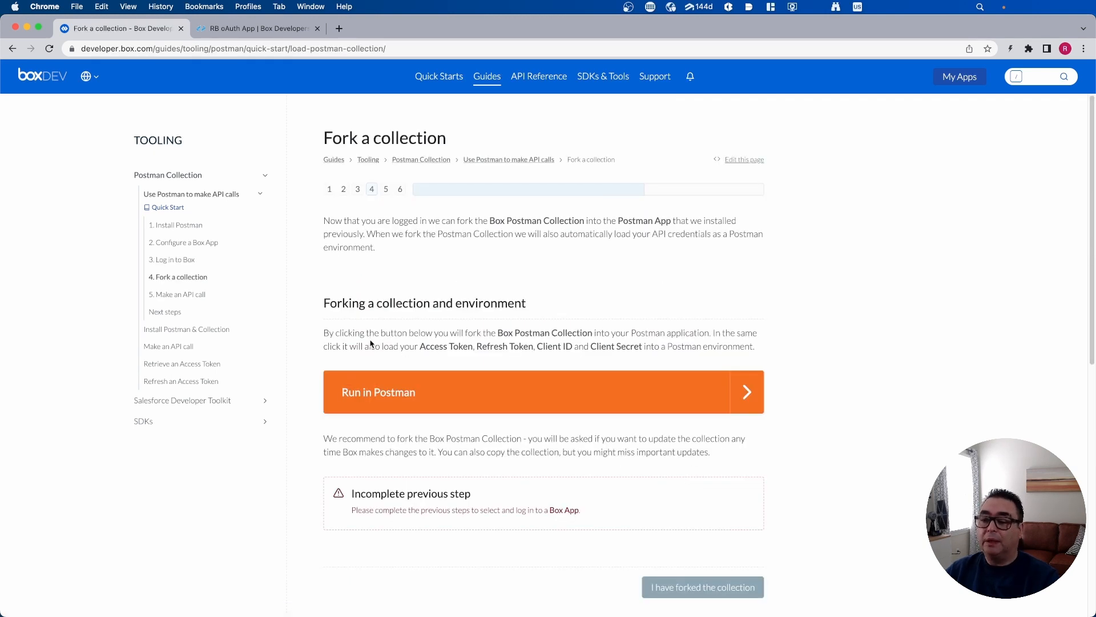
click(543, 391)
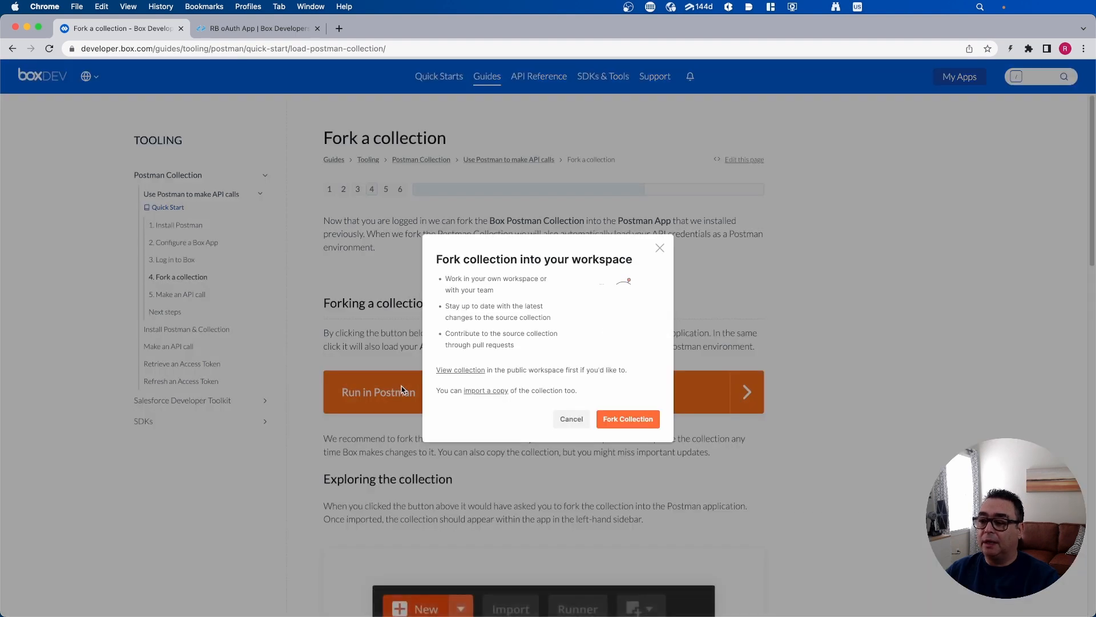
mouse_move(563, 272)
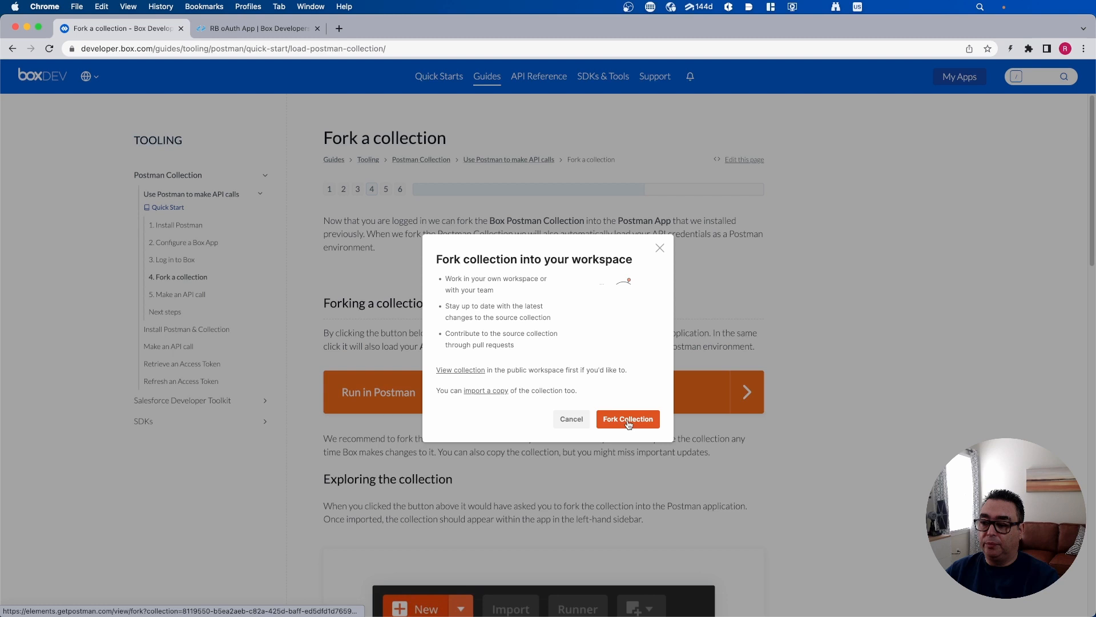
click(627, 419)
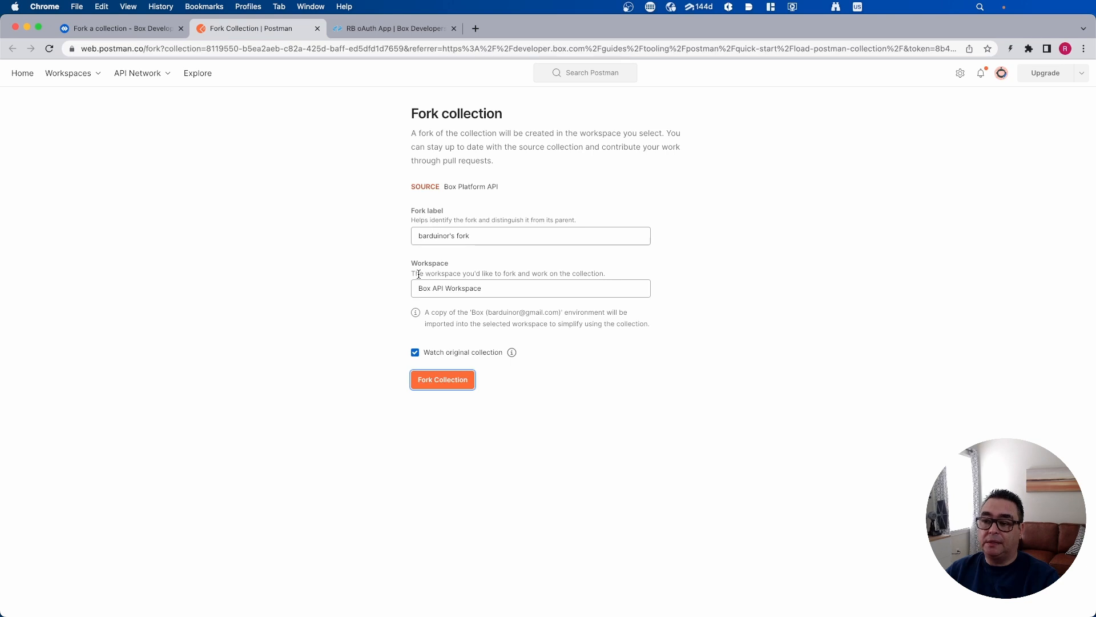
mouse_move(457, 261)
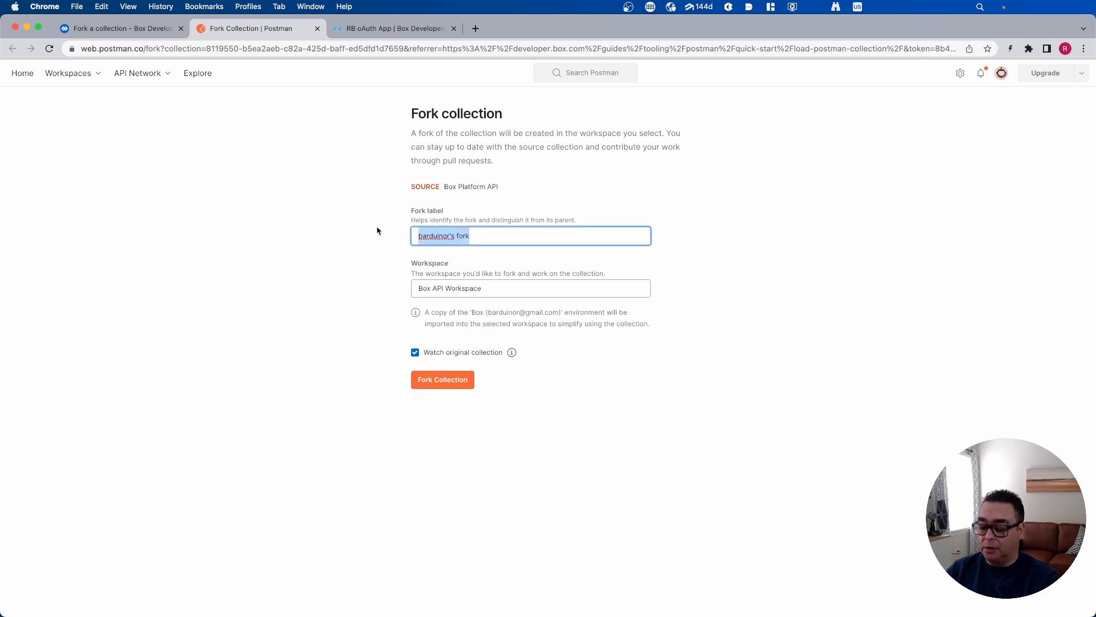
Fork the collection as 'Box API Fork' into the Box API Workspace
text(Box API)
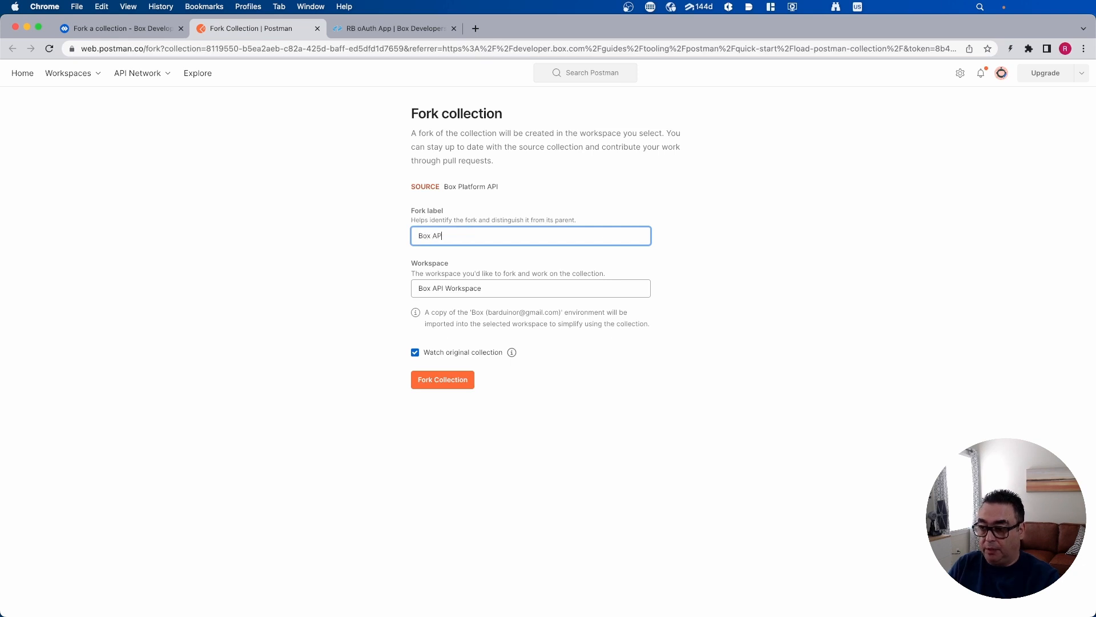
text(Fork)
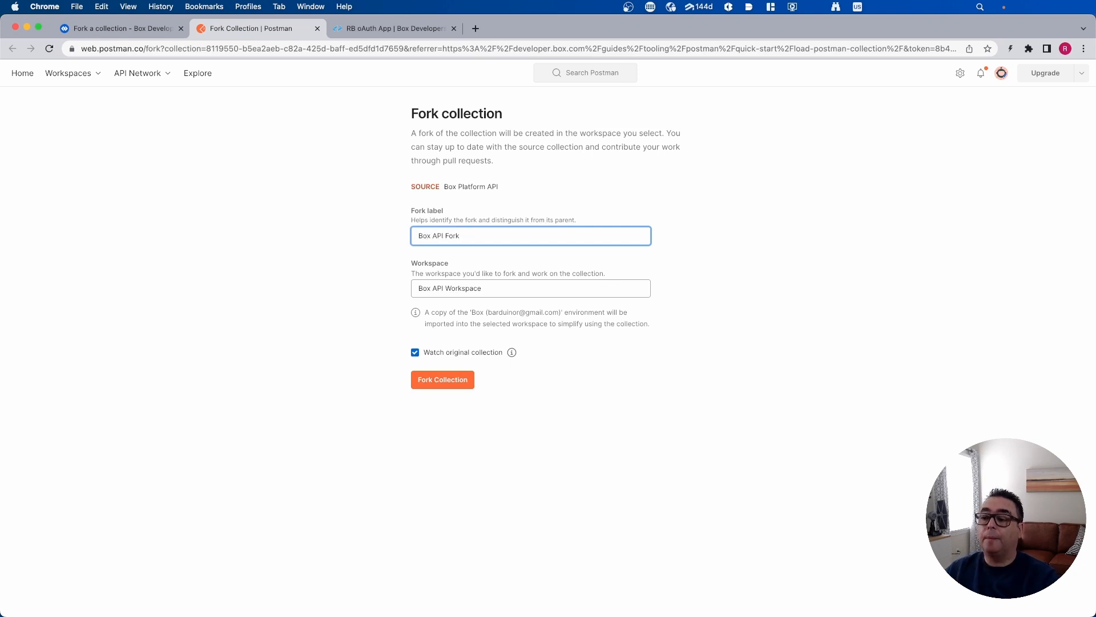
click(442, 380)
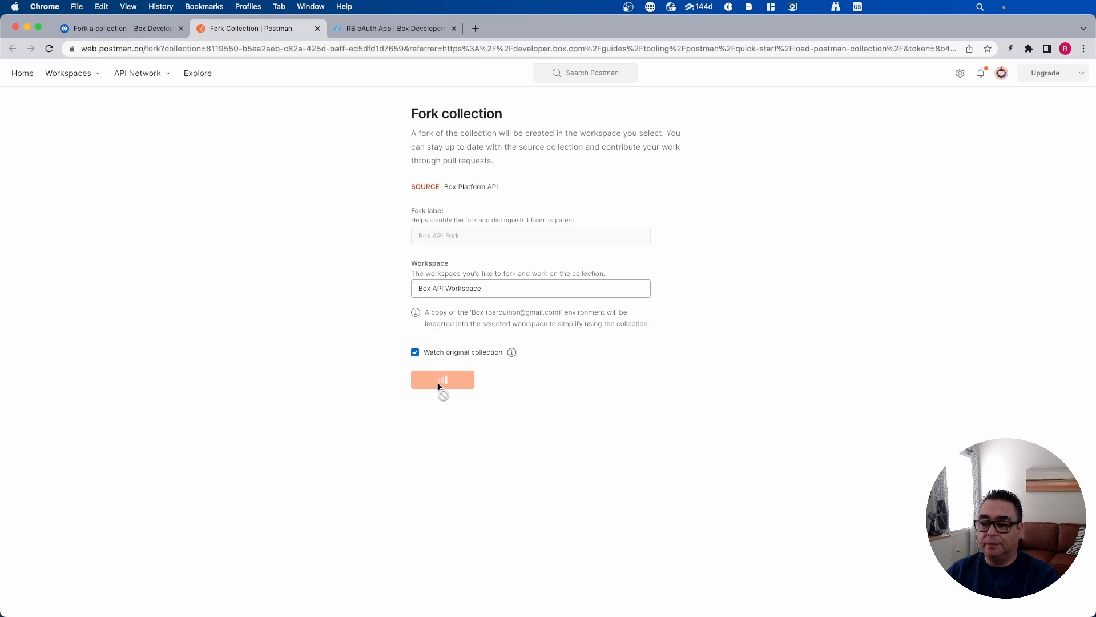
click(442, 380)
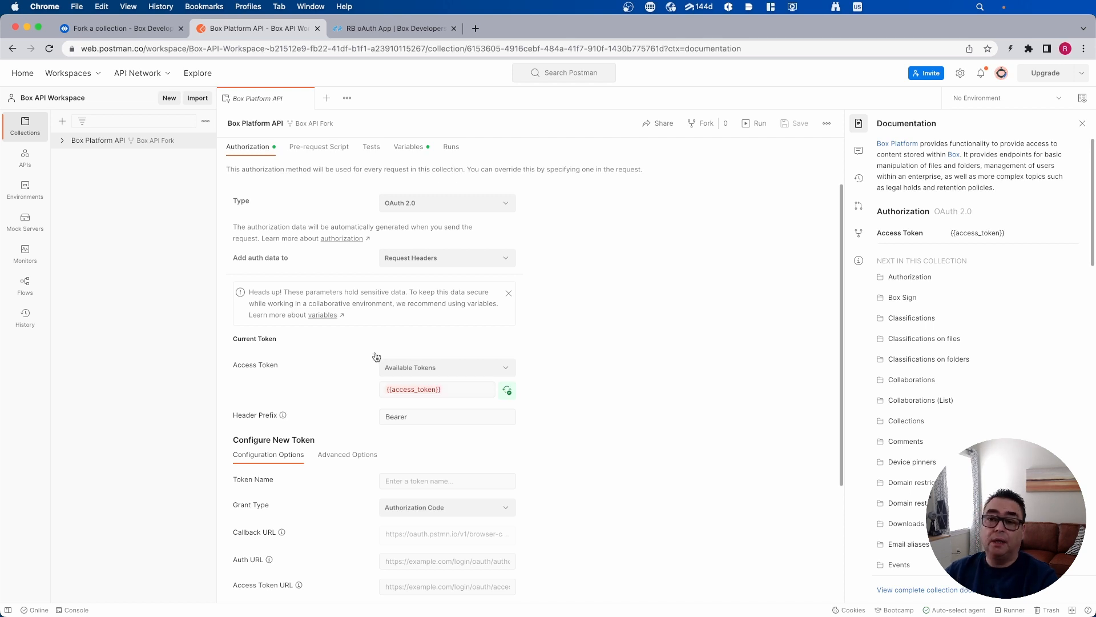
Send the Folders group's List items in folder request for folder 0, getting 200 OK with 13 entries
click(62, 140)
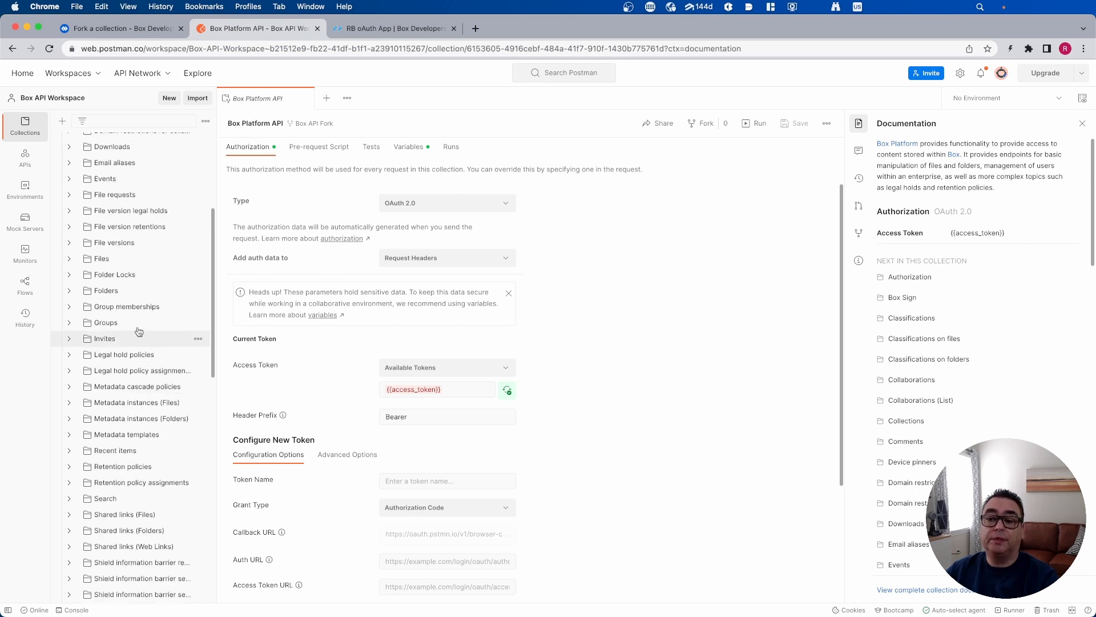
click(105, 290)
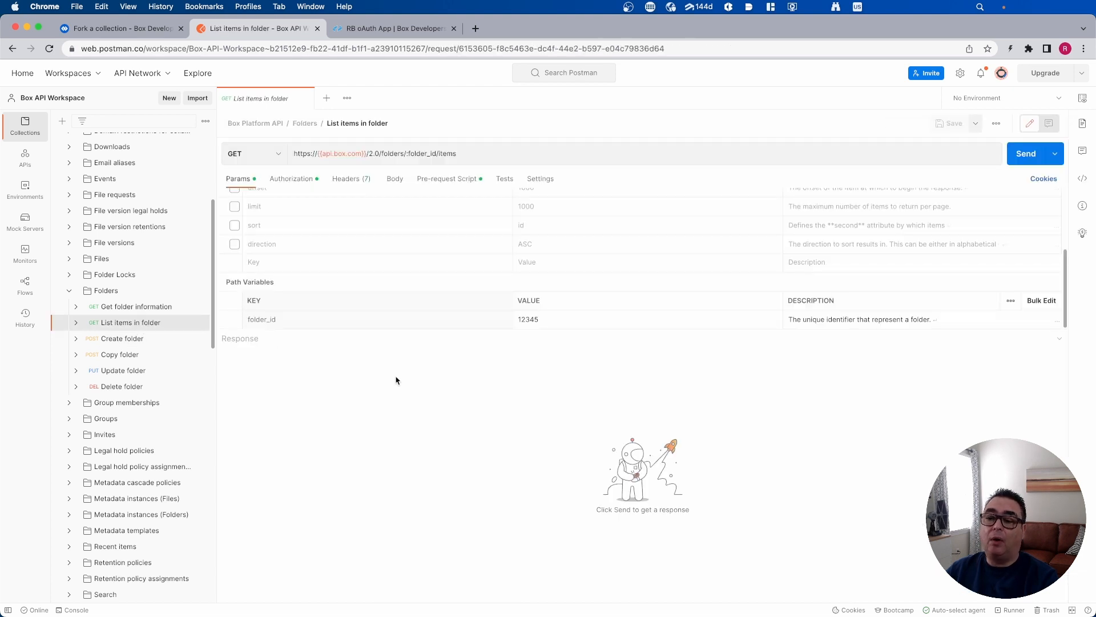
double_click(528, 318)
text(0)
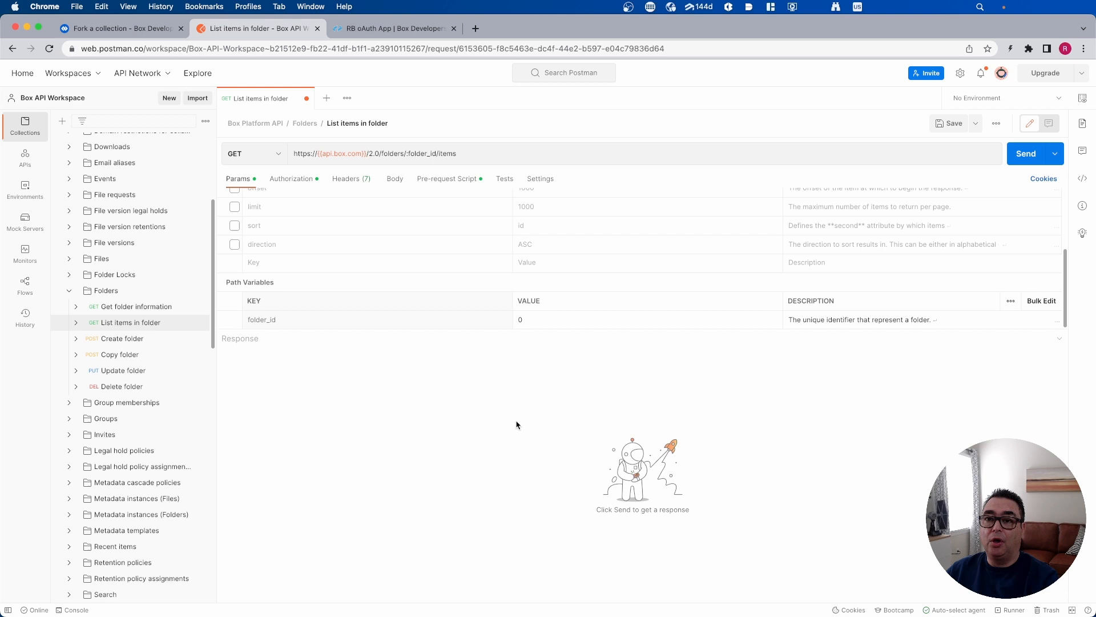
mouse_move(941, 104)
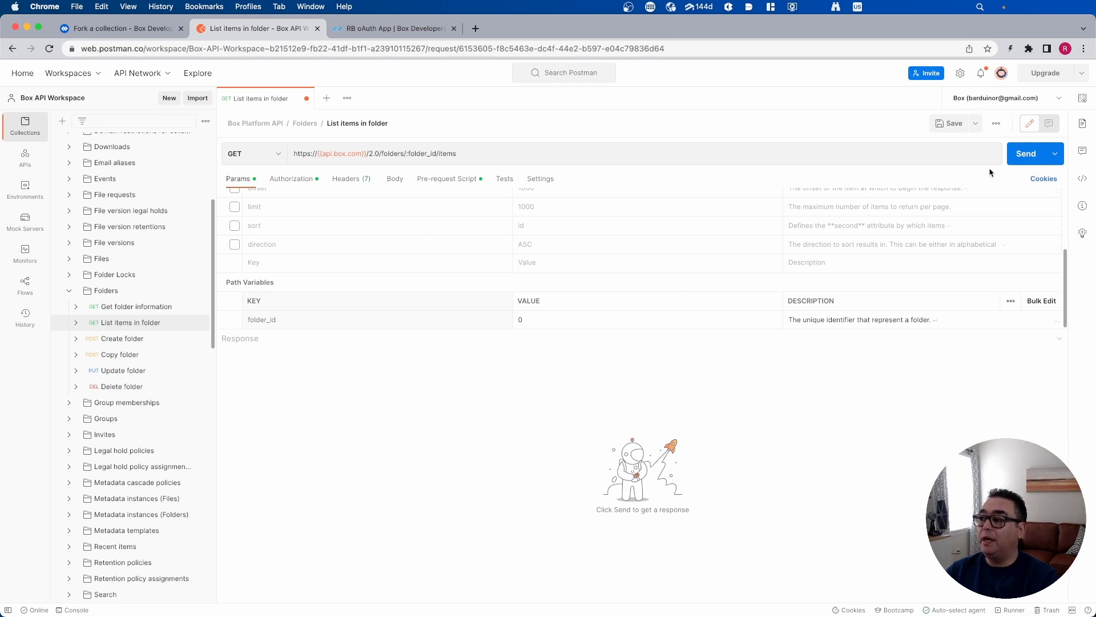
click(1025, 153)
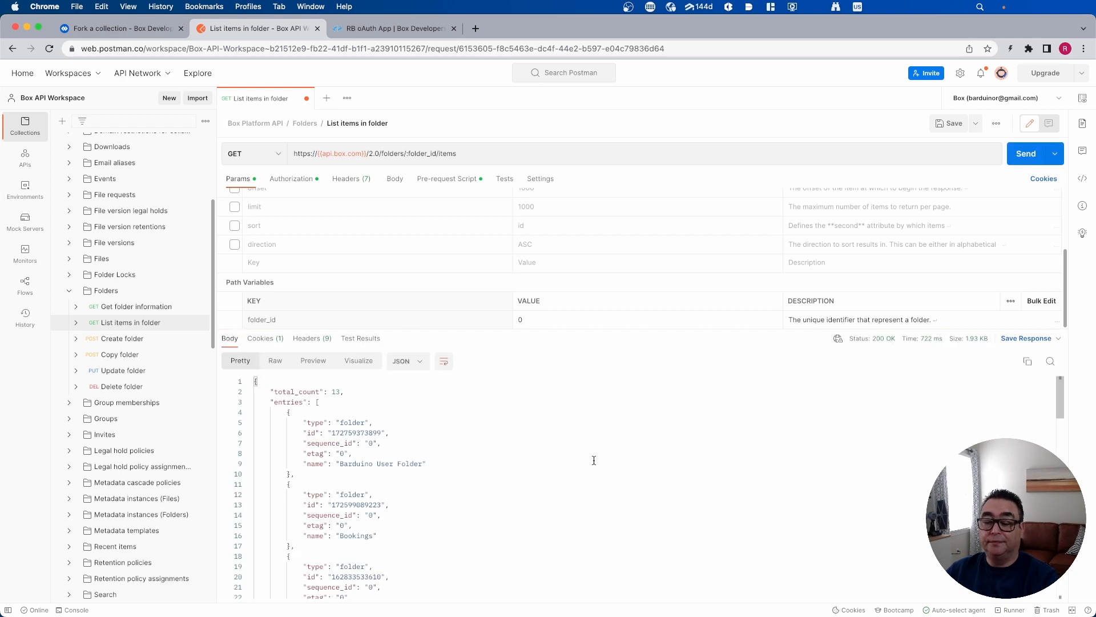
click(119, 28)
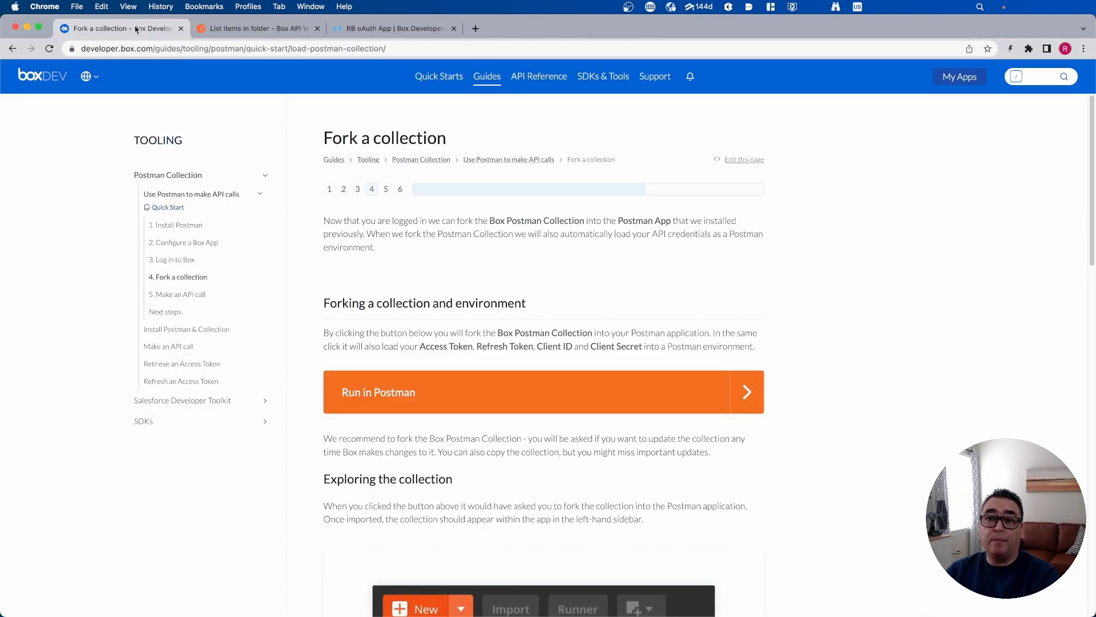
Confirm the collection is forked, then clear the API credentials from browser storage
scroll(down, 3)
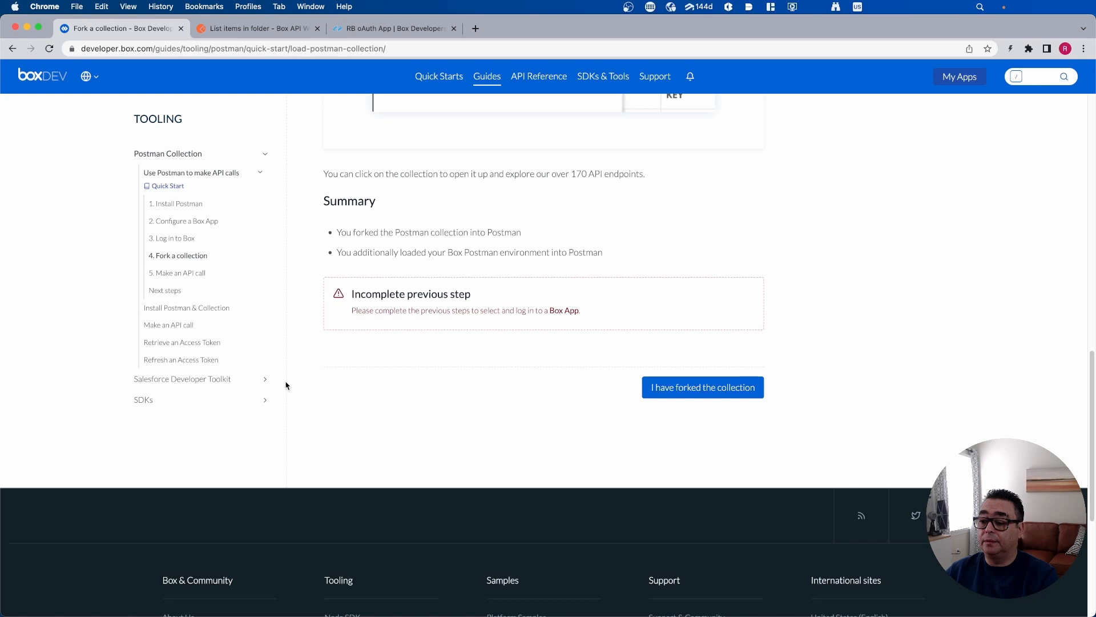
click(702, 387)
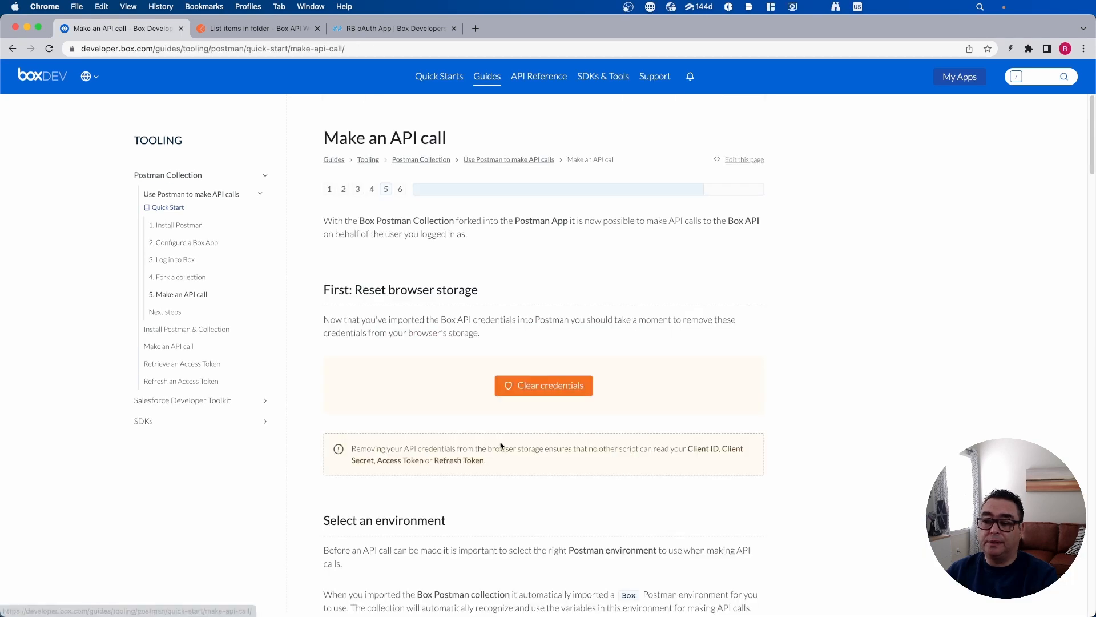
mouse_move(502, 405)
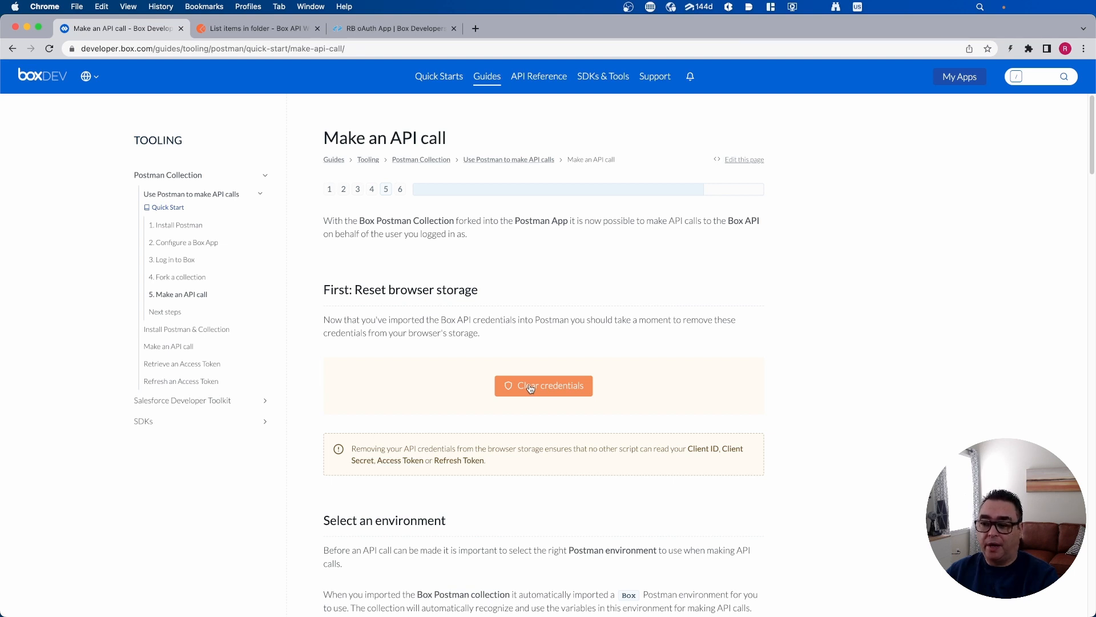
click(543, 386)
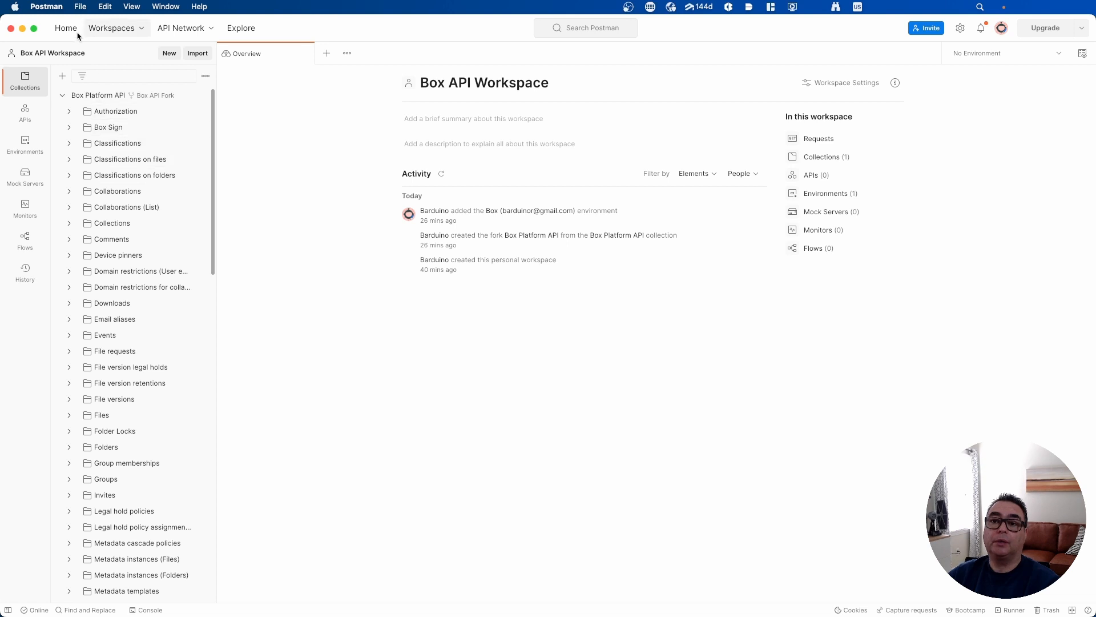
click(46, 7)
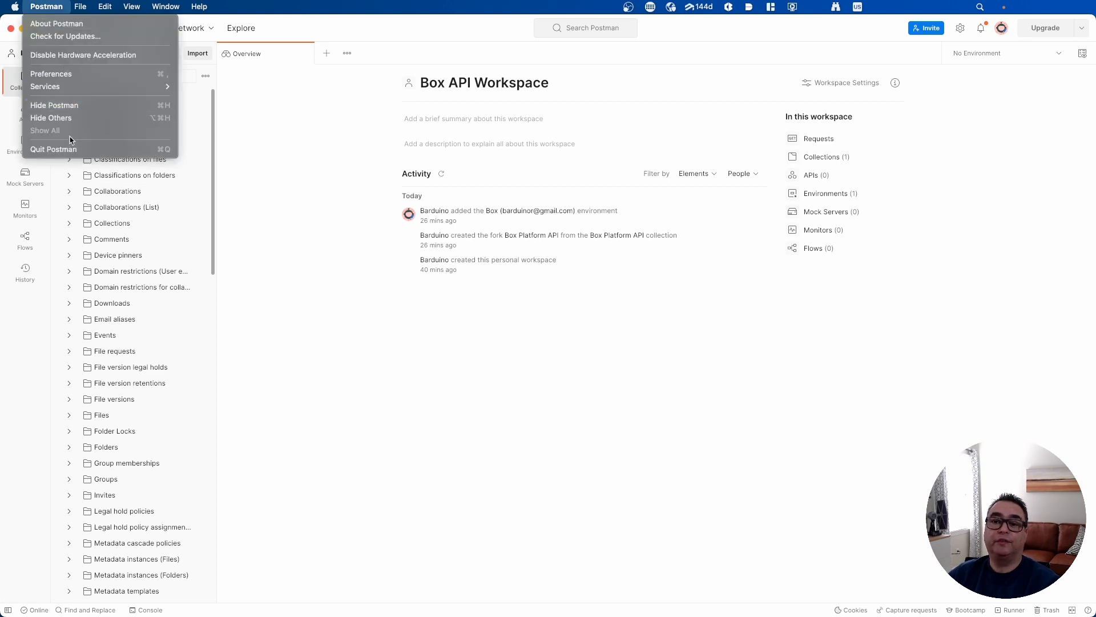
click(56, 23)
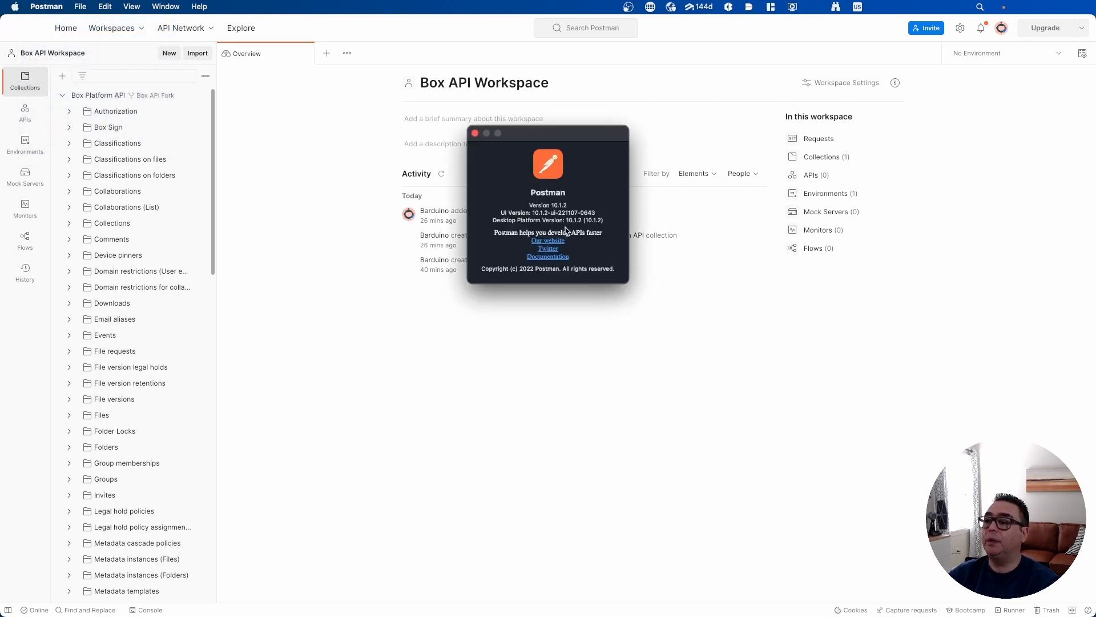
mouse_move(520, 168)
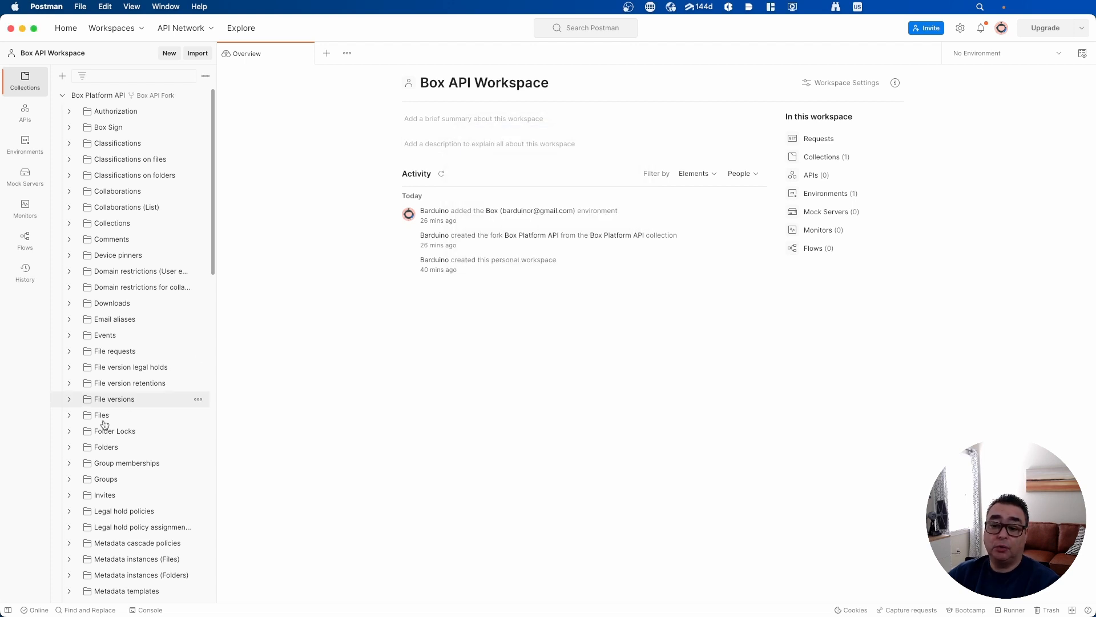
Send List items in folder with folder_id 0 and get 200 OK listing 13 entries
scroll(down, 3)
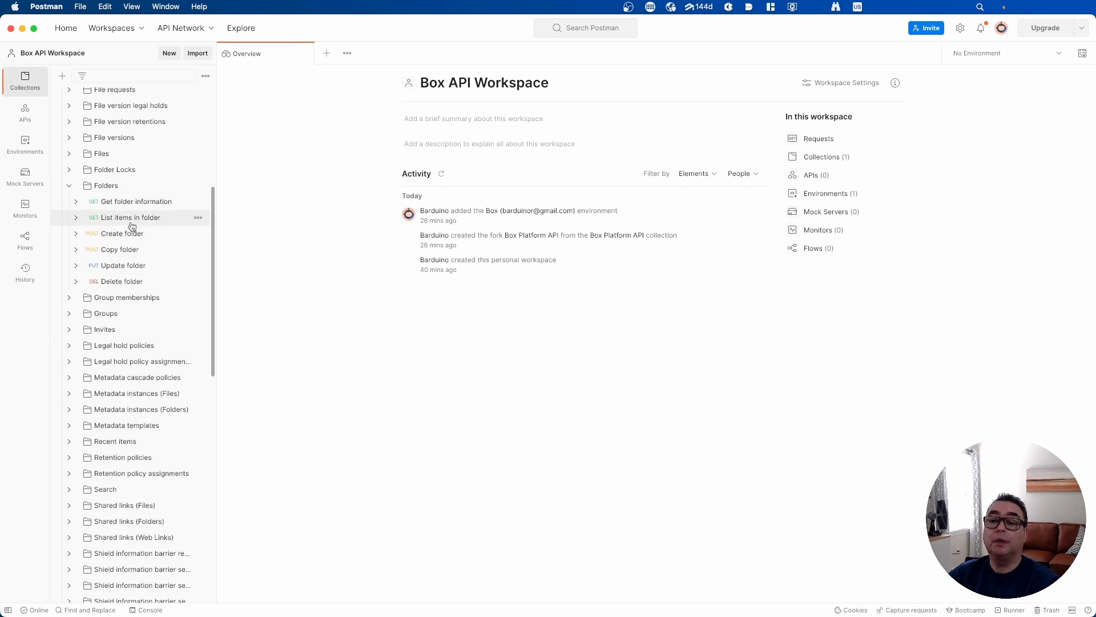
click(128, 218)
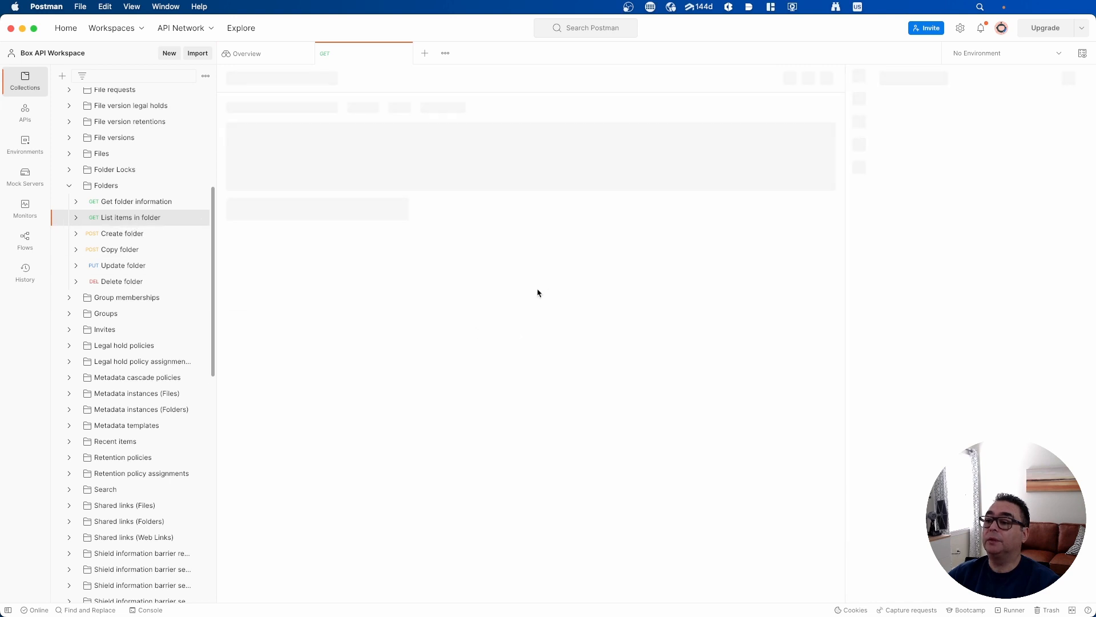
click(130, 217)
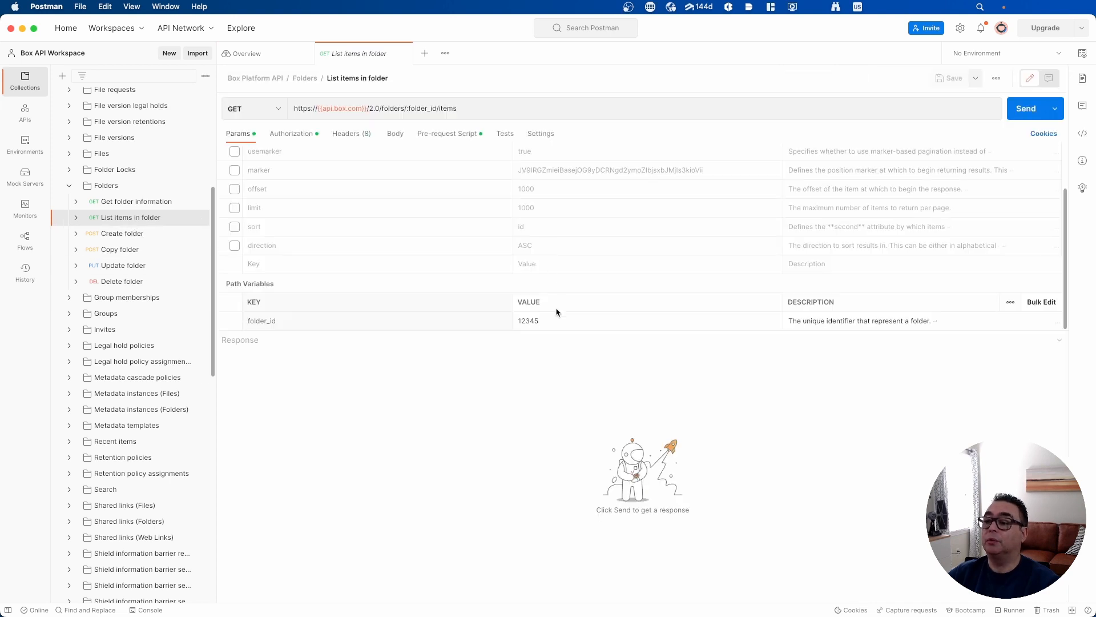
text(0)
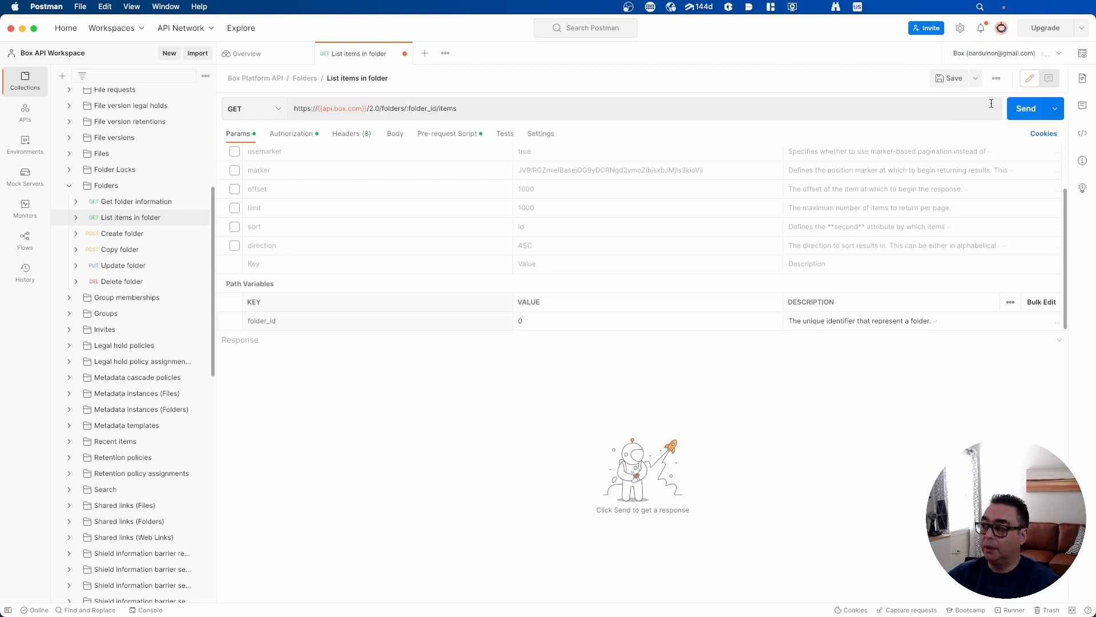
click(1025, 108)
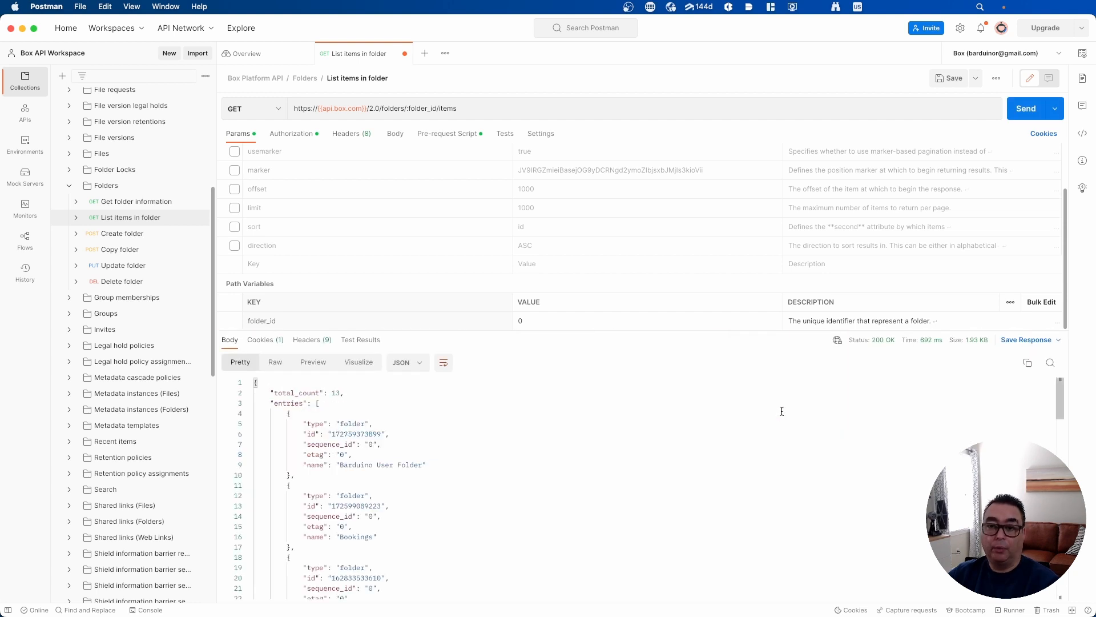
mouse_move(648, 449)
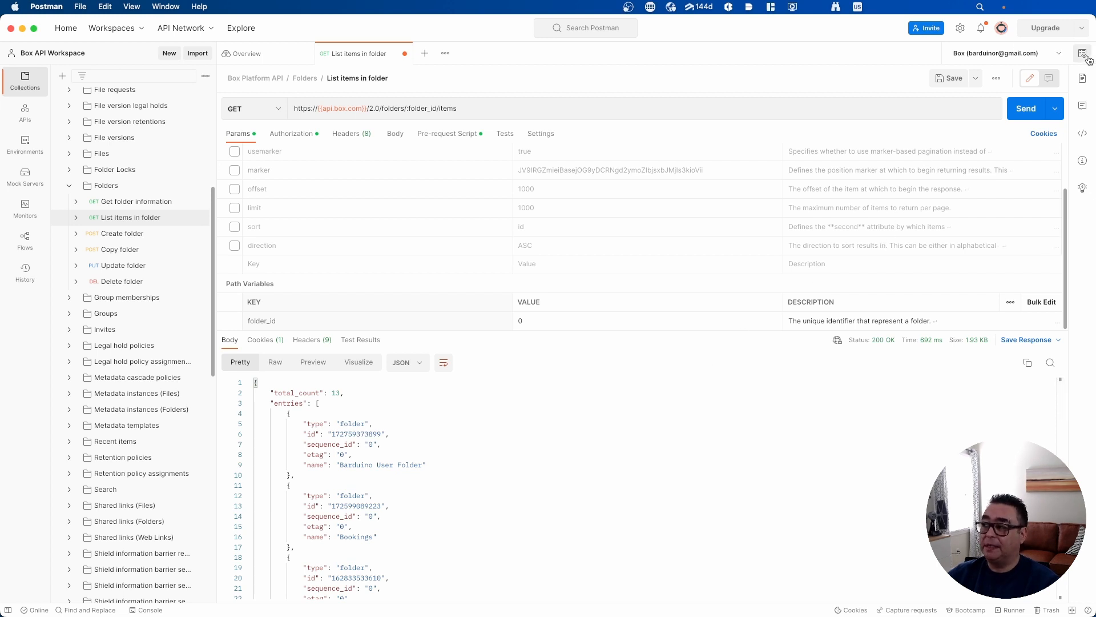
View the Box environment's variables: access and refresh tokens, expiry, auto-refresh true
click(1082, 53)
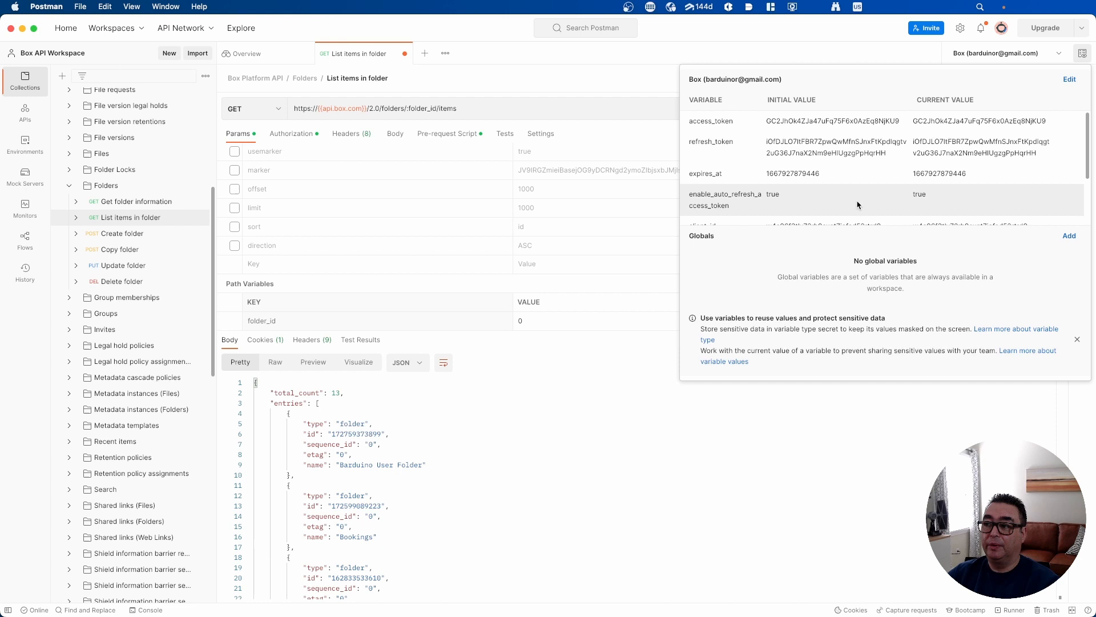
mouse_move(862, 229)
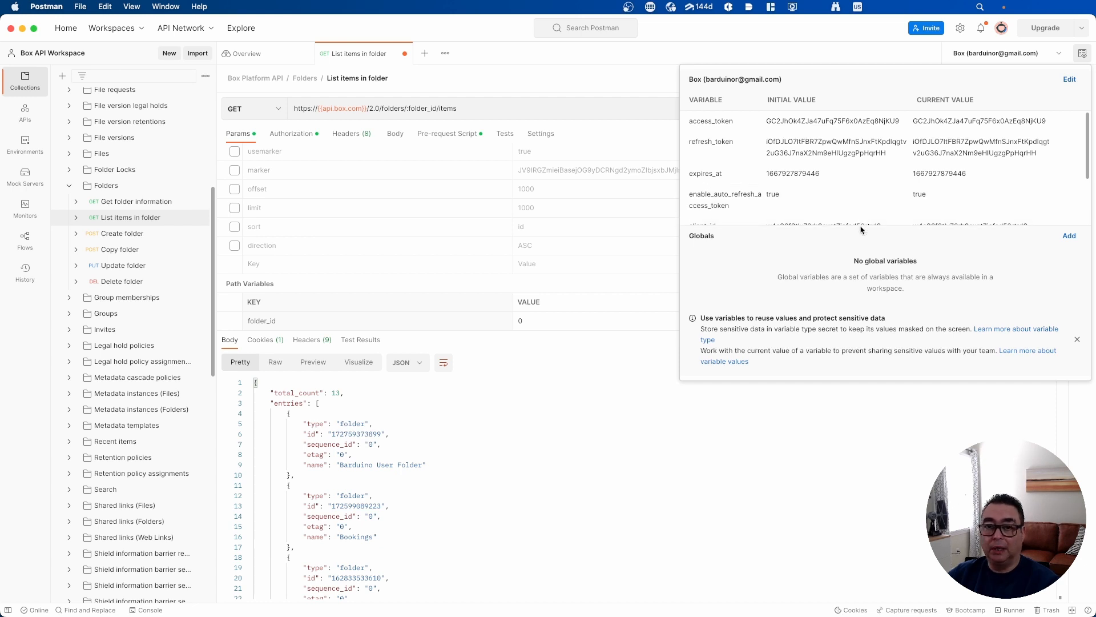
mouse_move(974, 97)
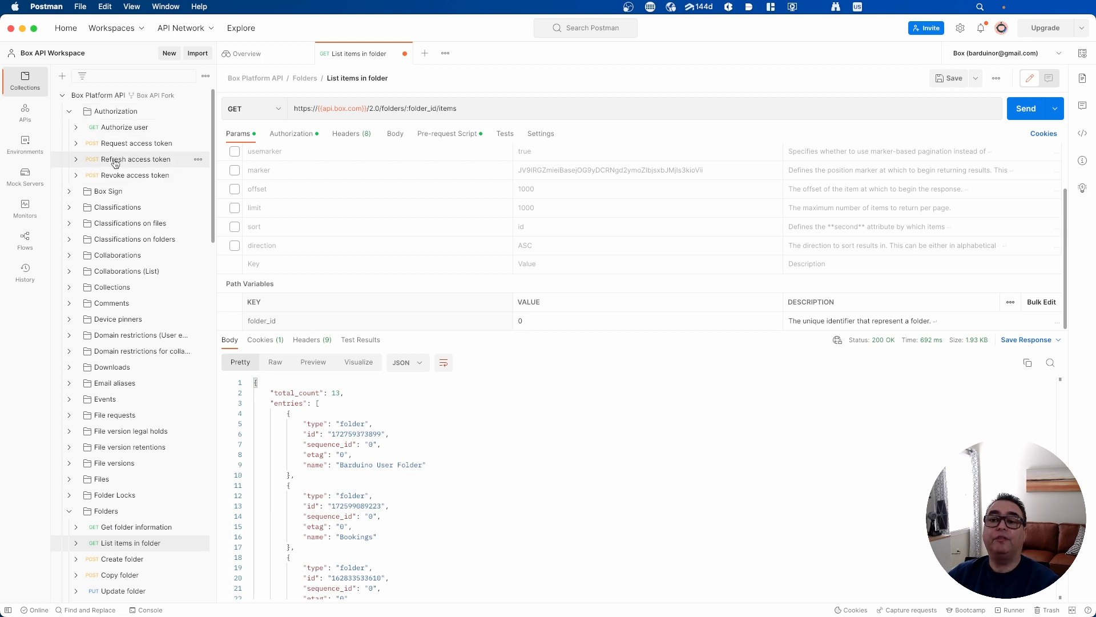
Send Refresh access token and get 200 OK with new access and refresh tokens
click(131, 159)
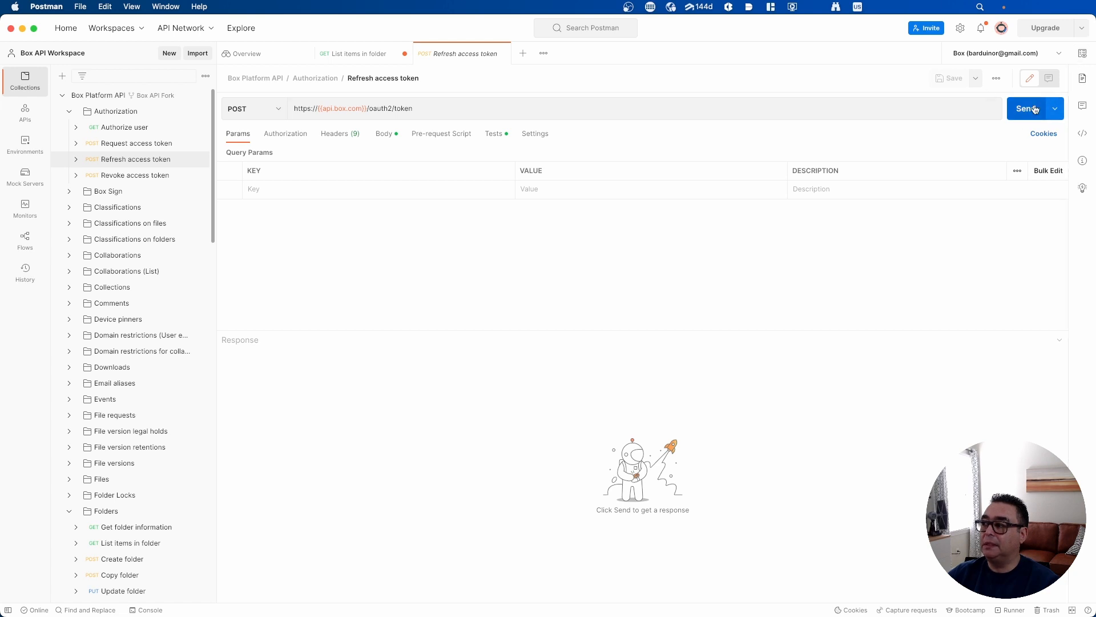
click(1026, 108)
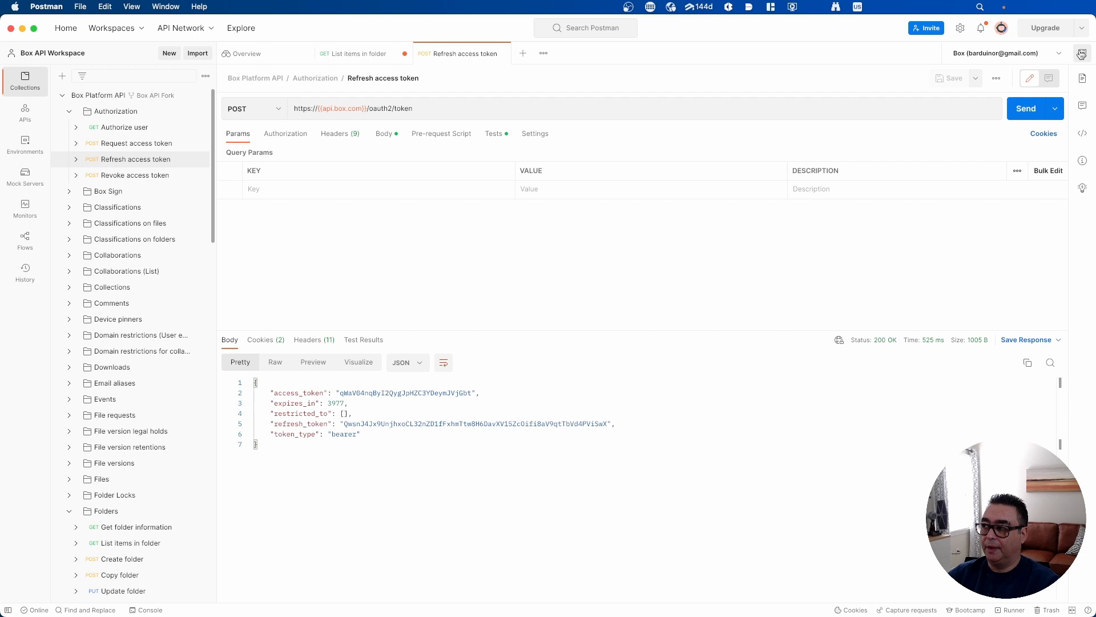